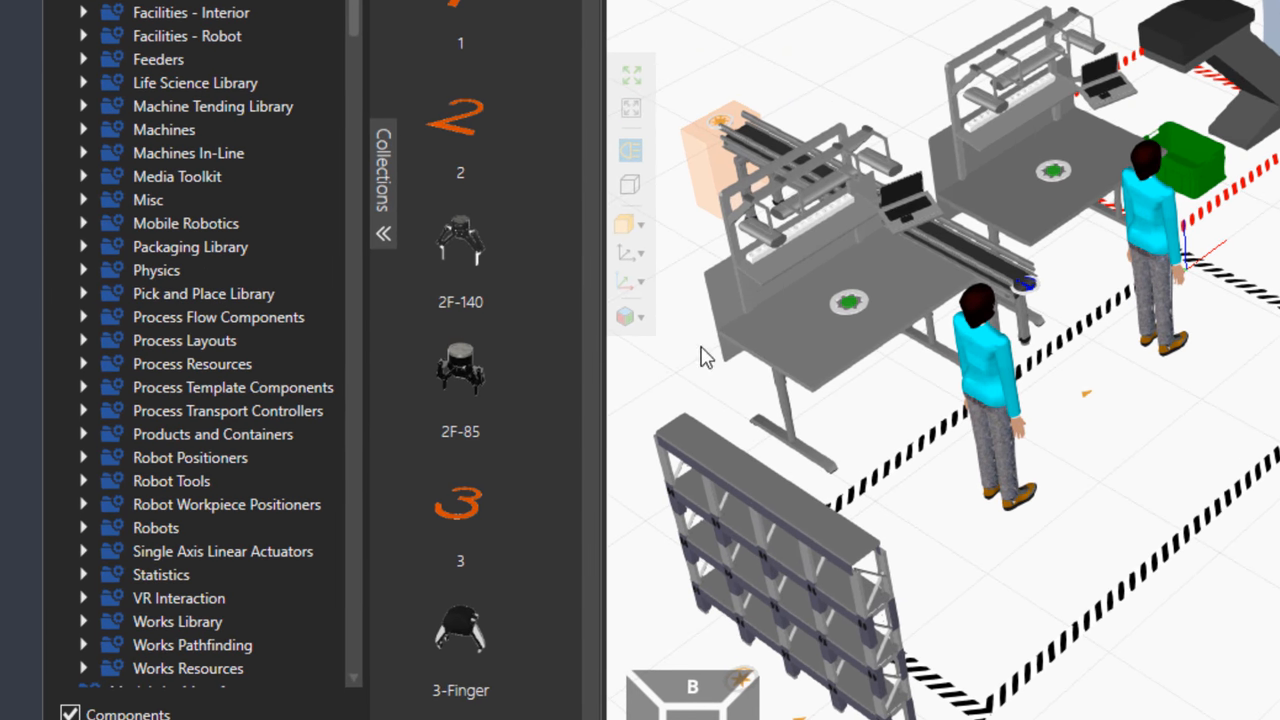
Show the Process Layouts collection listing the Turning Machine Layout
click(184, 340)
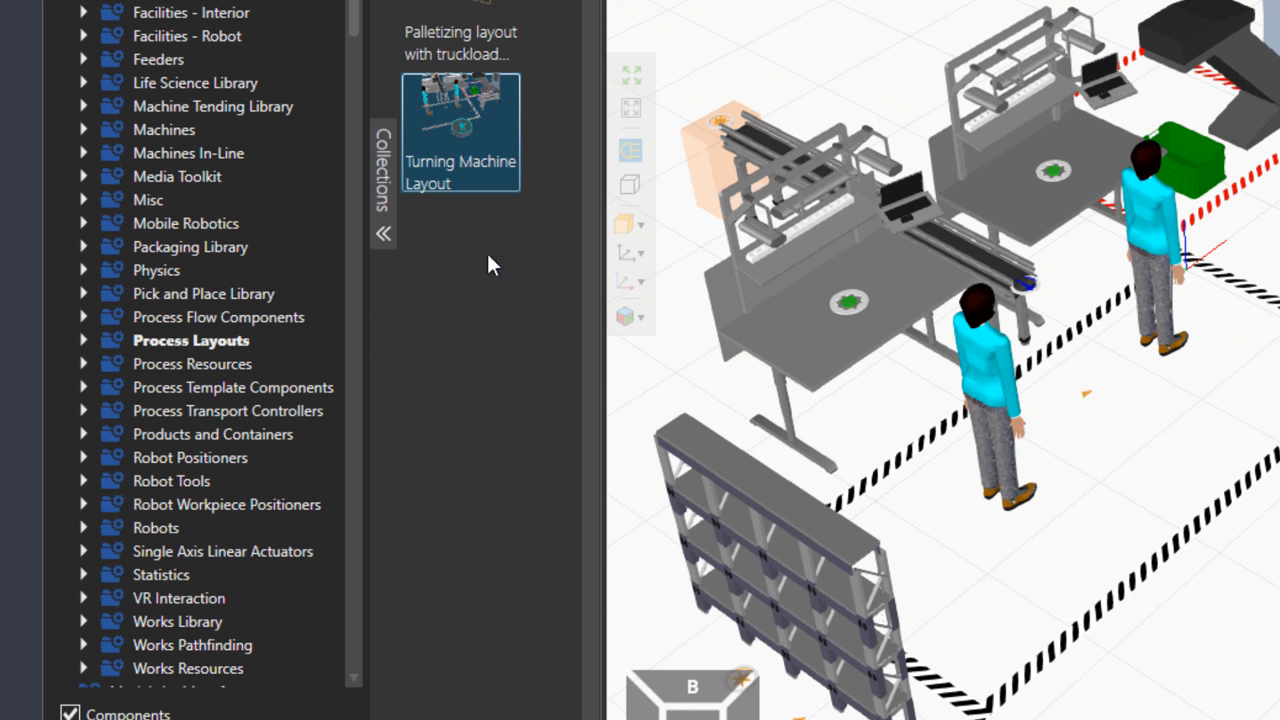
mouse_move(276, 364)
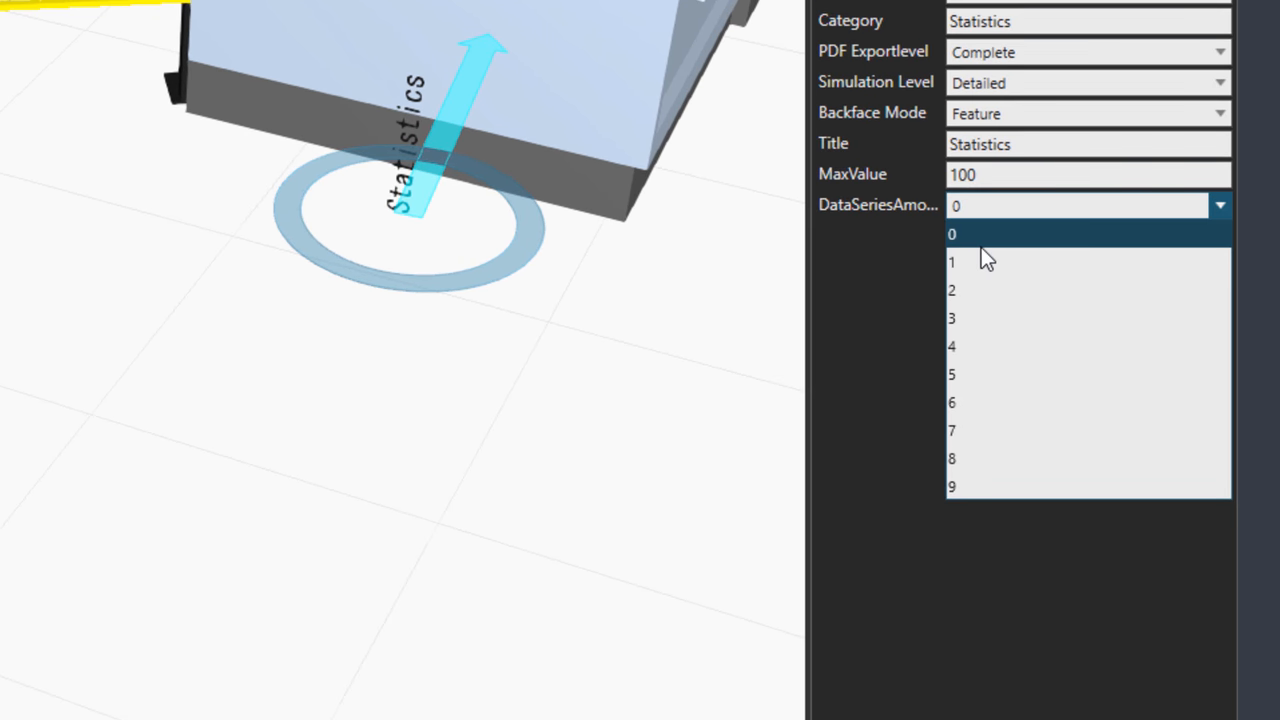
Set DataSeriesAmount to 3 and make series 1 IdlePercentage in green
click(952, 316)
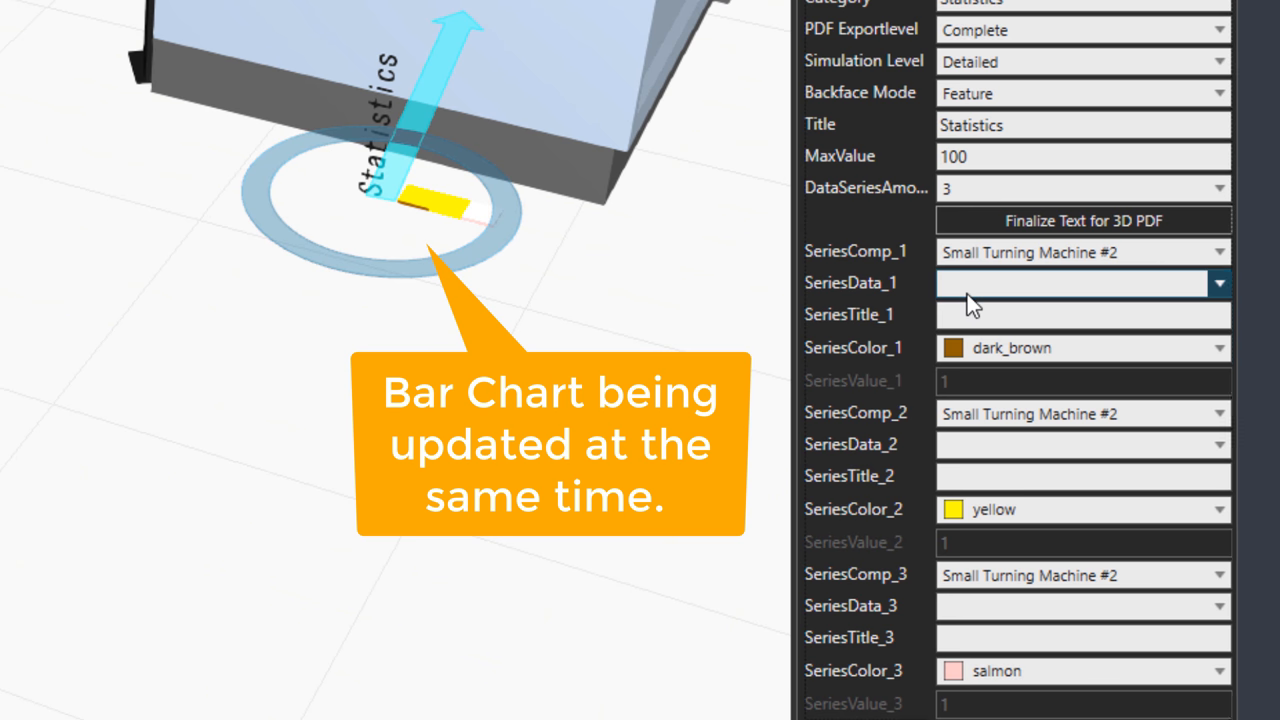
click(1220, 284)
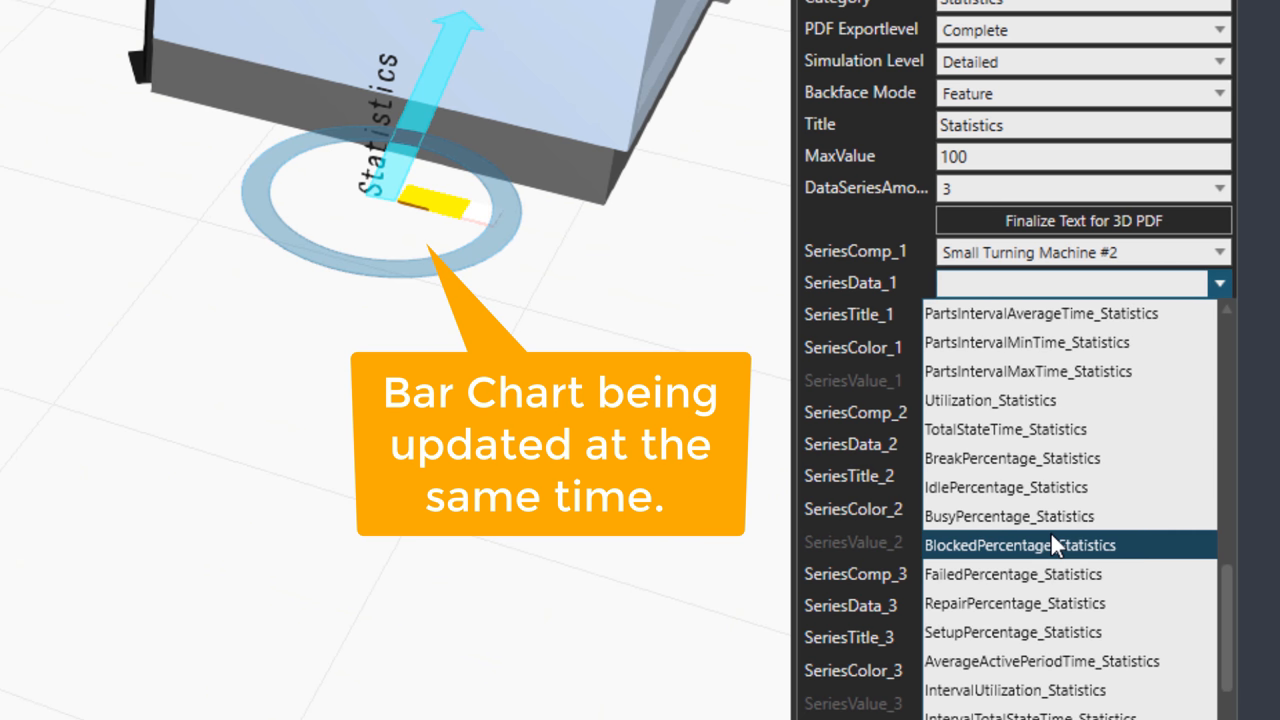
click(1004, 488)
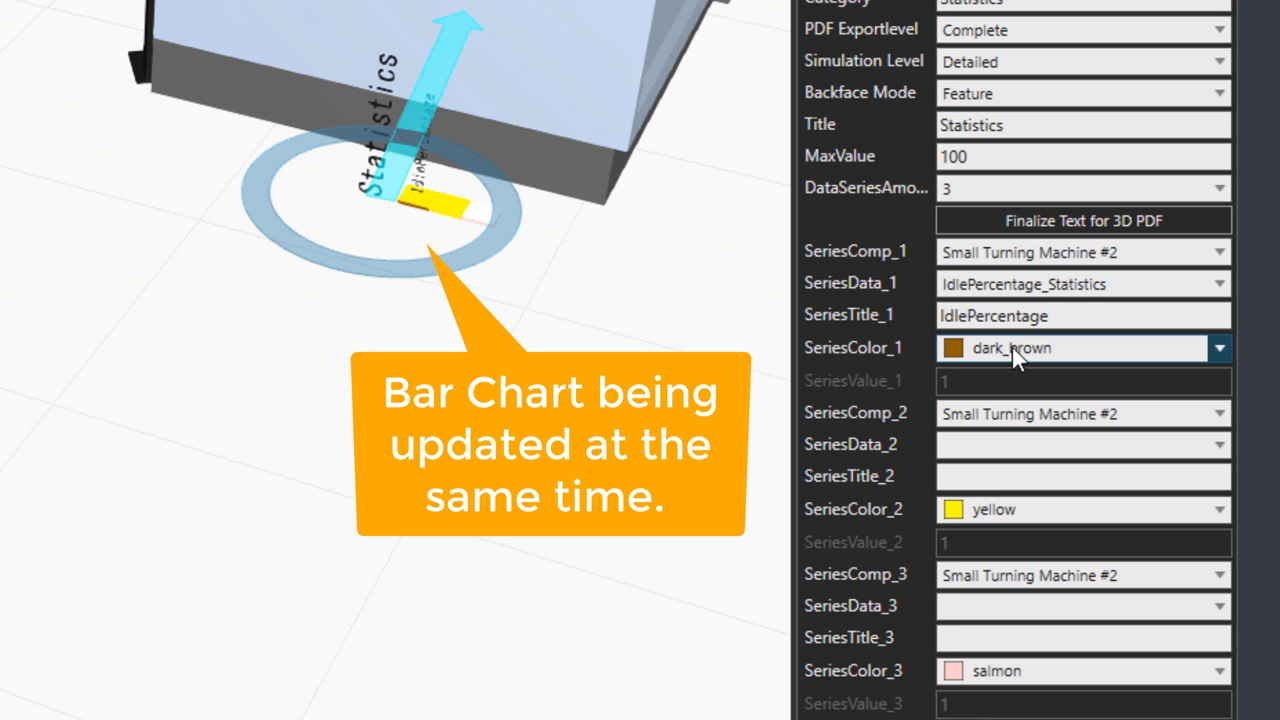
click(1220, 348)
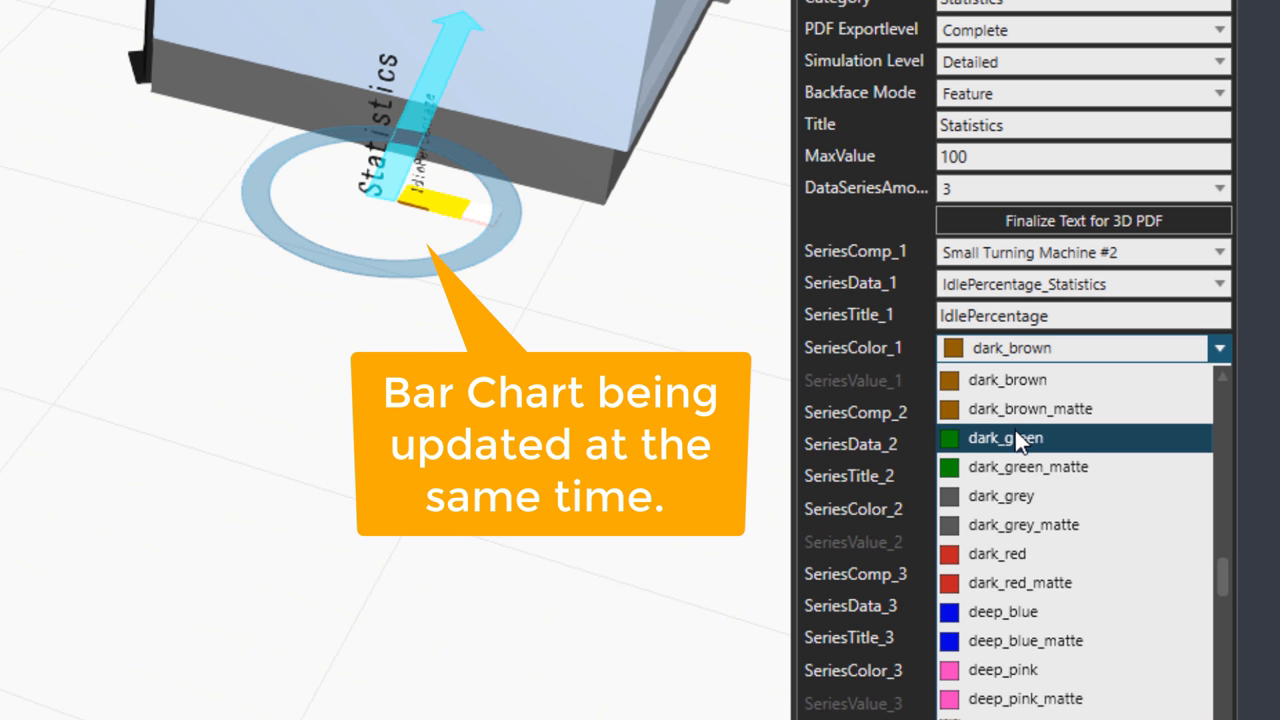
scroll(down, 3)
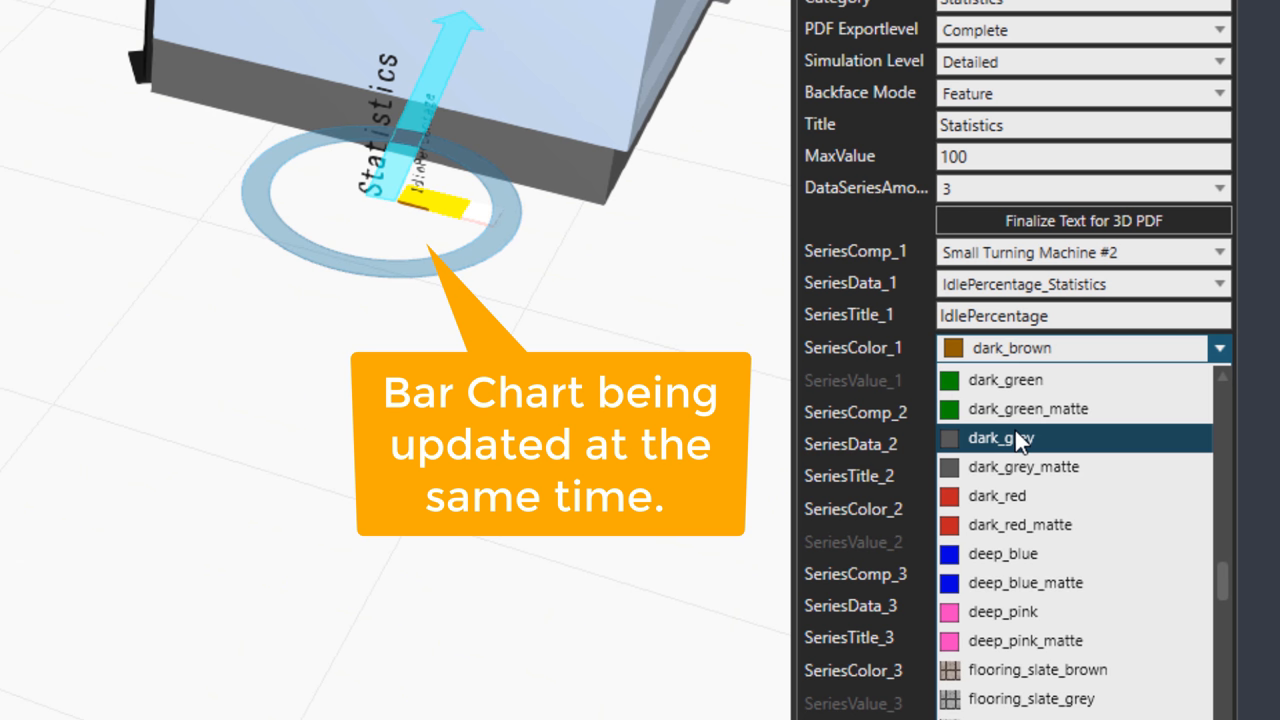
scroll(down, 3)
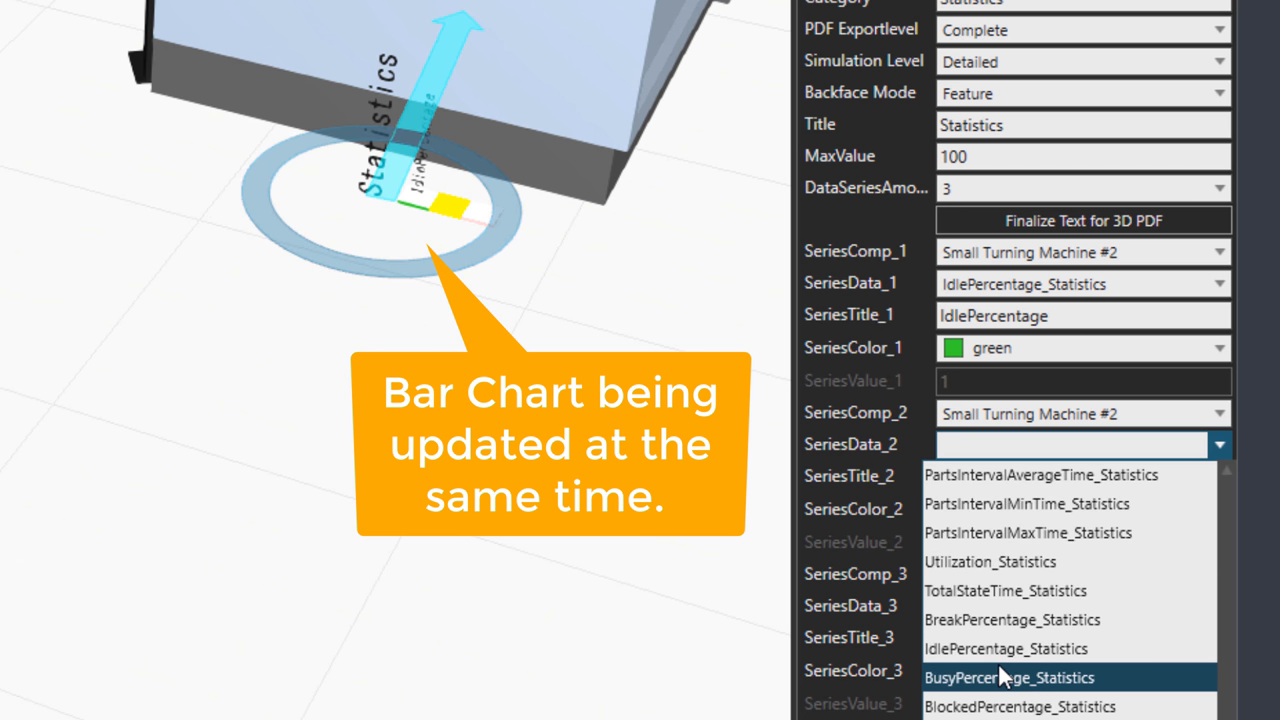
Make series 2 BusyPercentage in red and series 3 BlockedPercentage in orange
click(1008, 676)
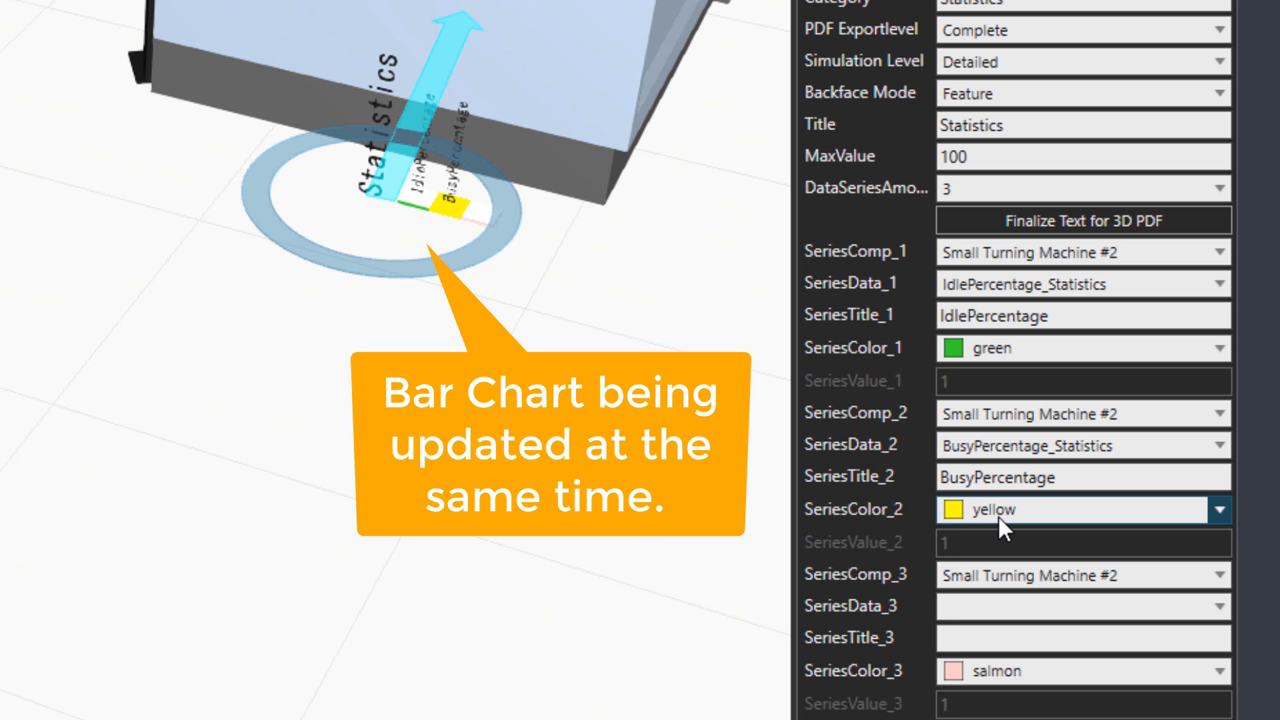
click(1220, 510)
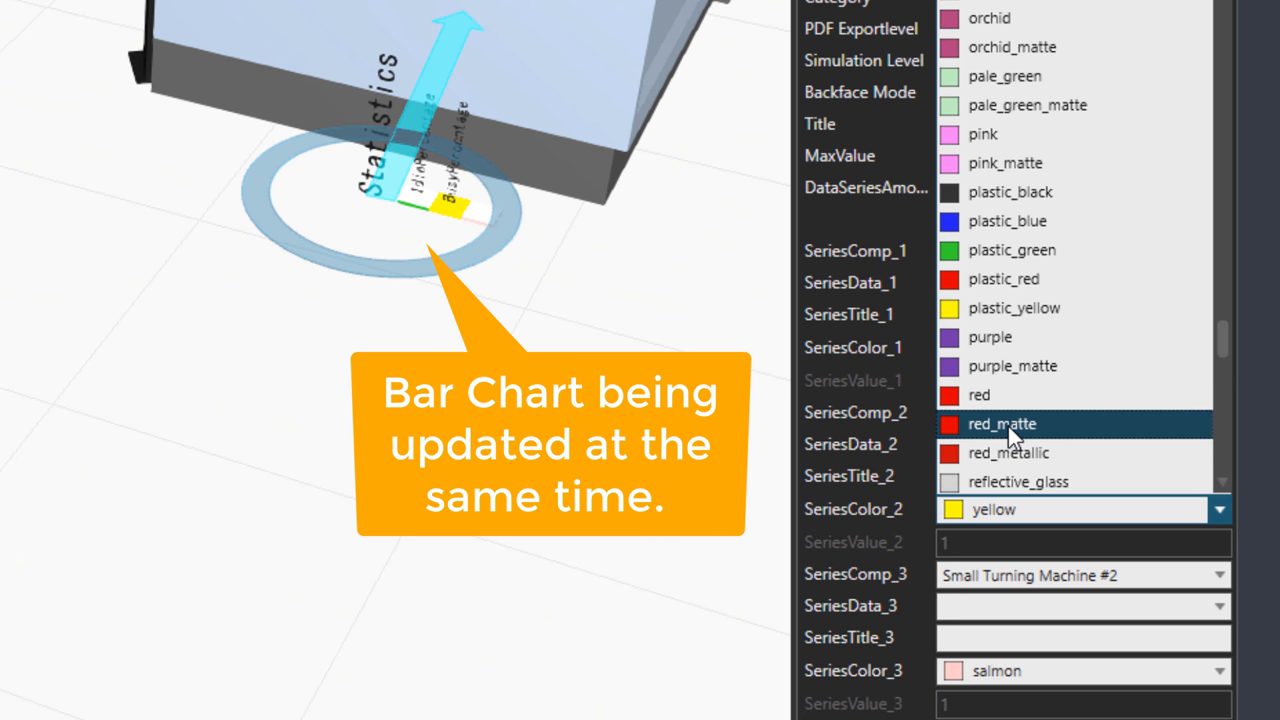
click(1002, 424)
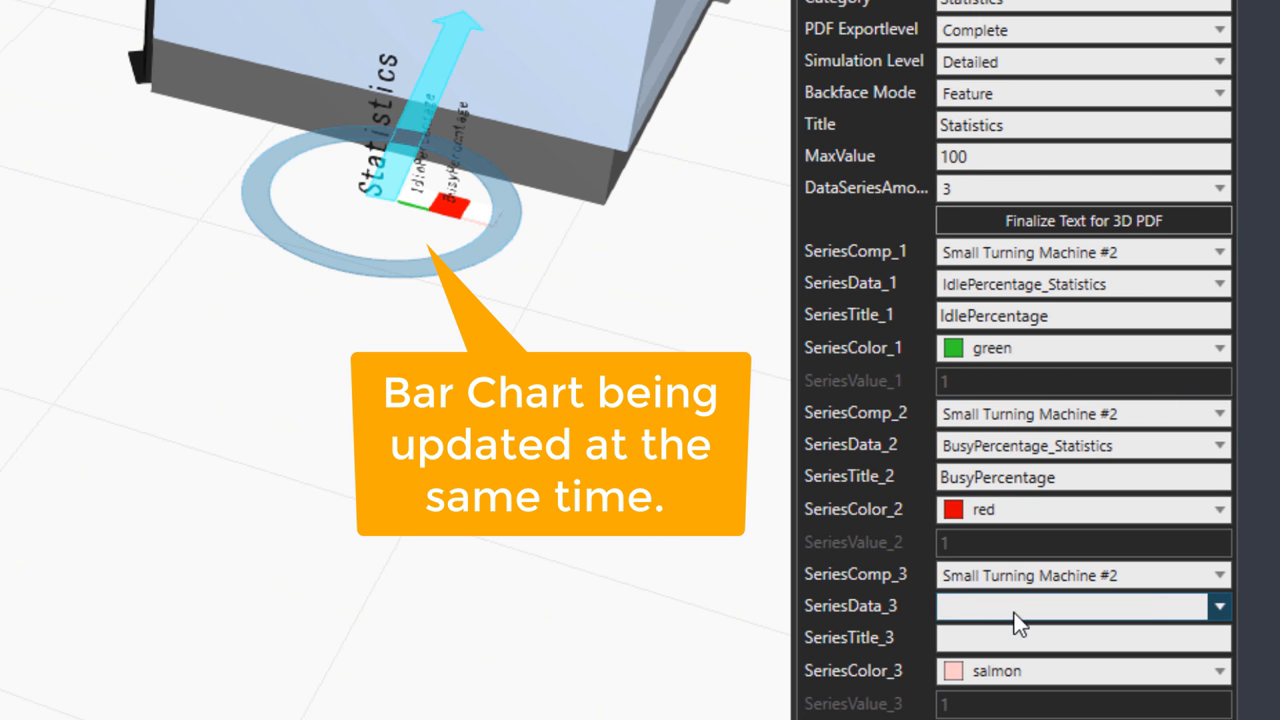
click(1220, 606)
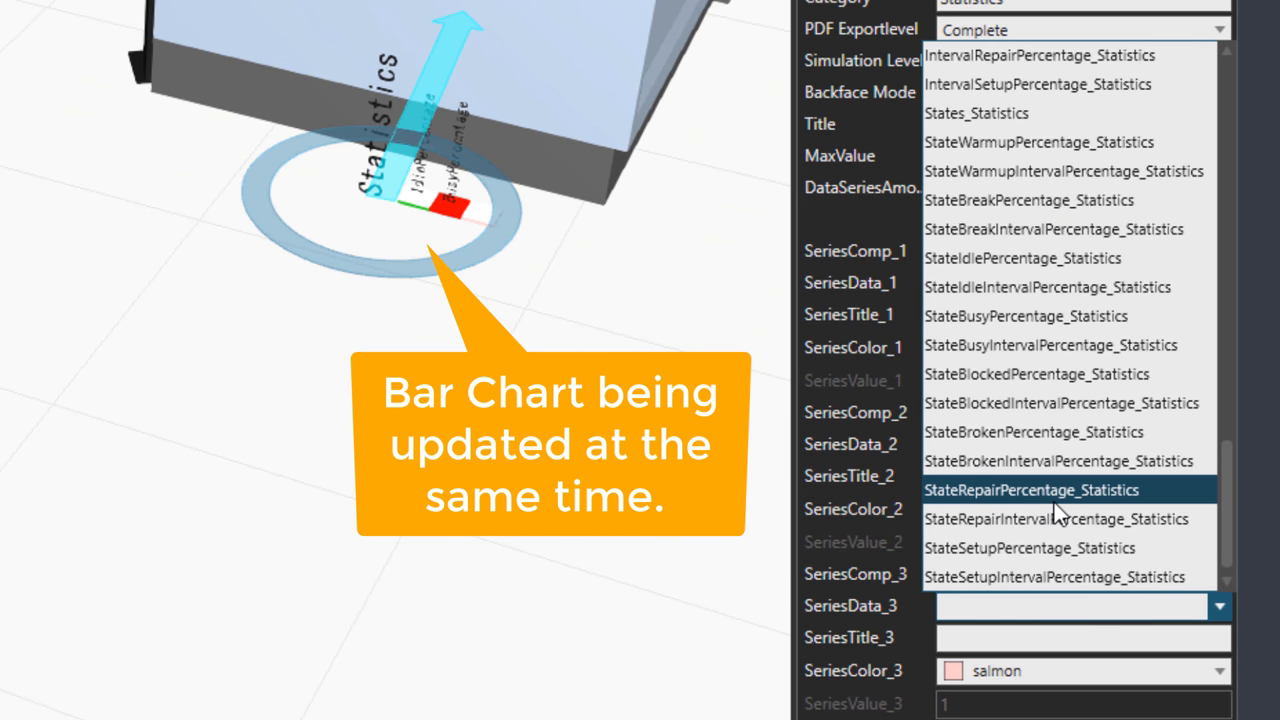
scroll(up, 3)
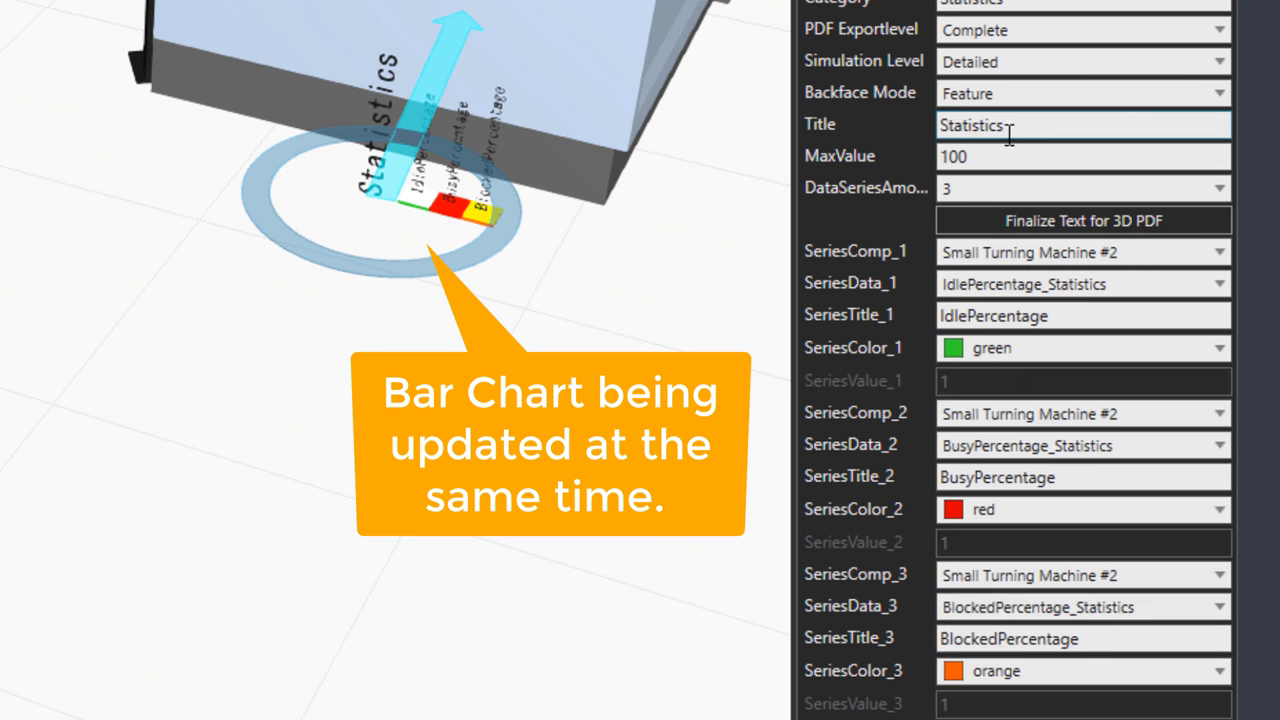
mouse_move(760, 278)
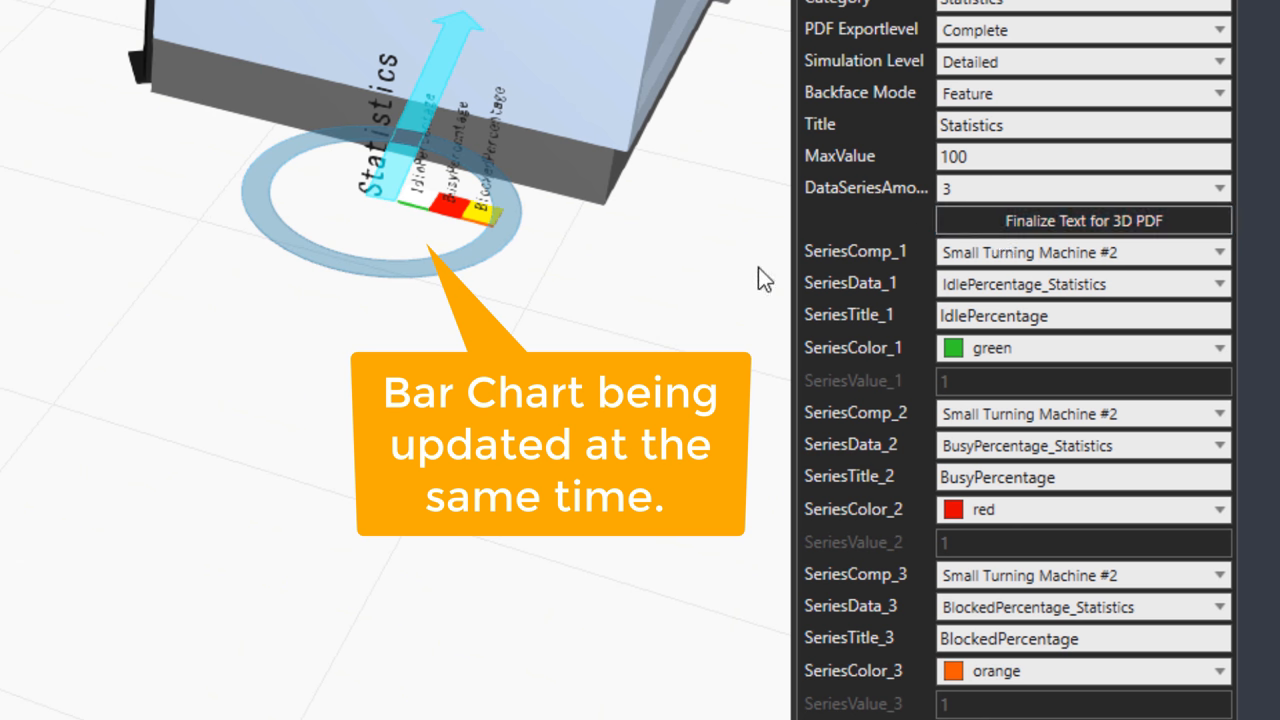
mouse_move(760, 290)
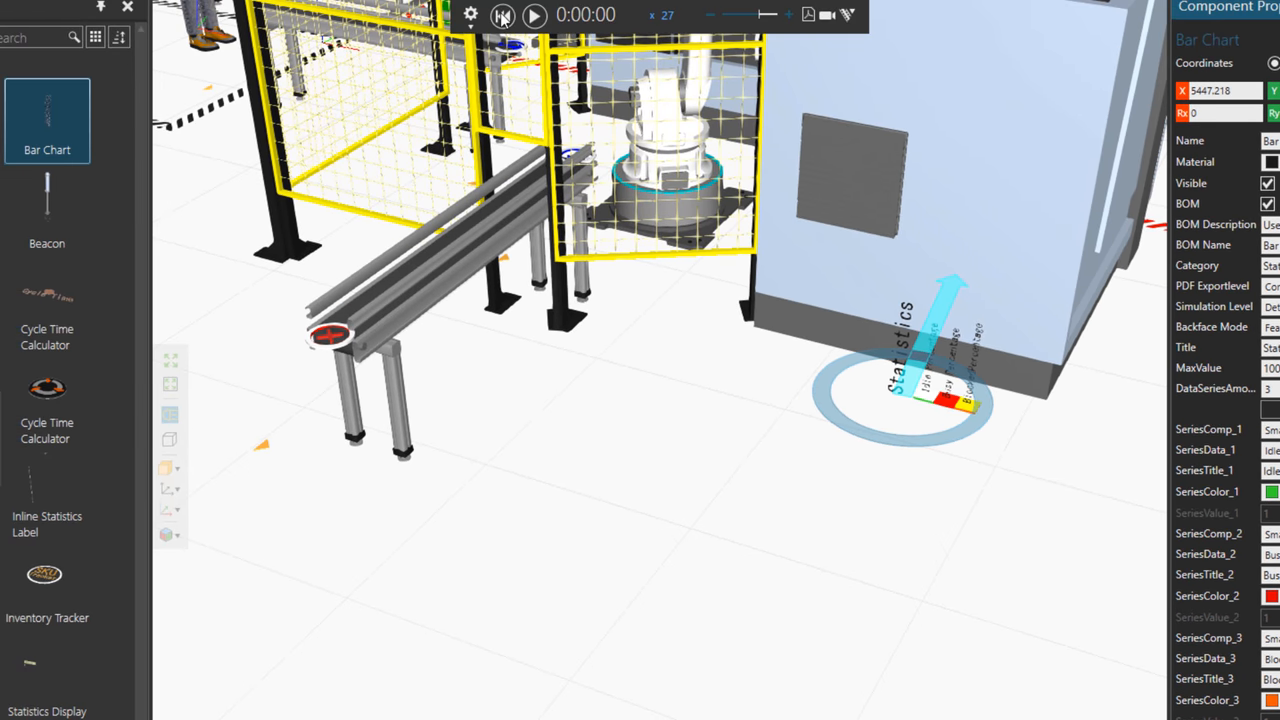
Run the simulation at adjusted speed and watch the Idle, Busy and Blocked bars grow
click(532, 16)
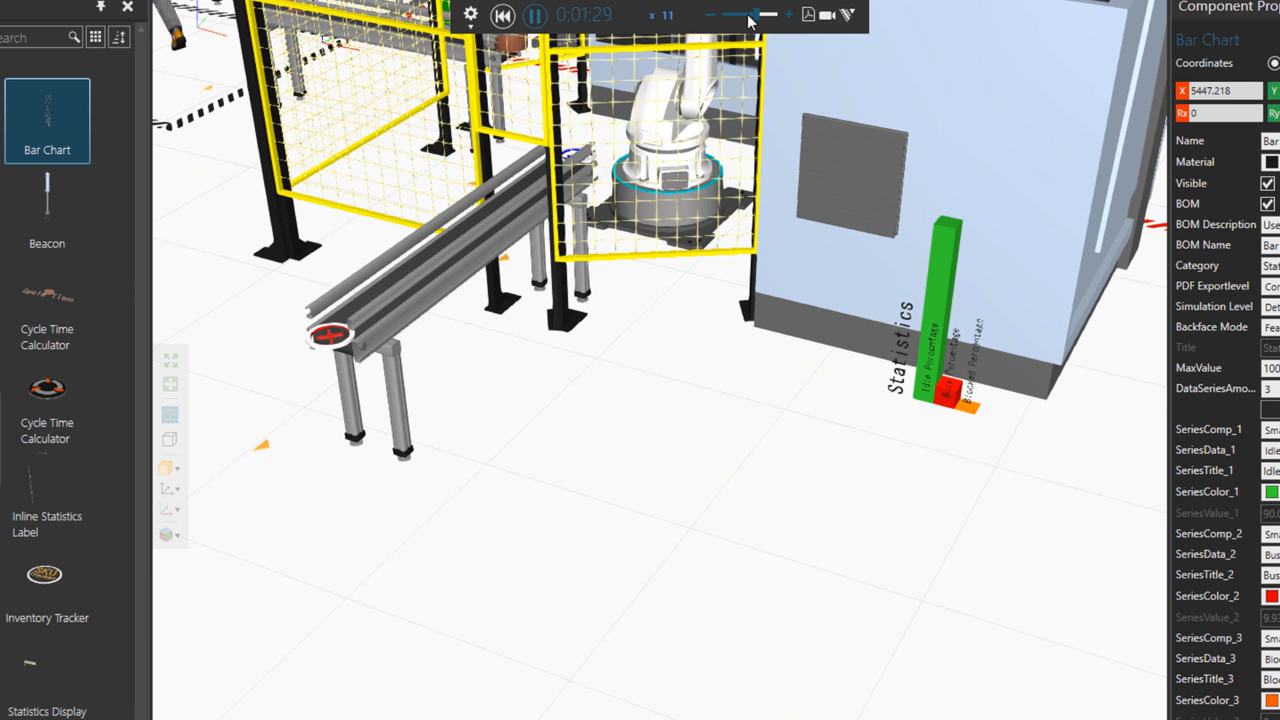
drag(756, 16, 770, 16)
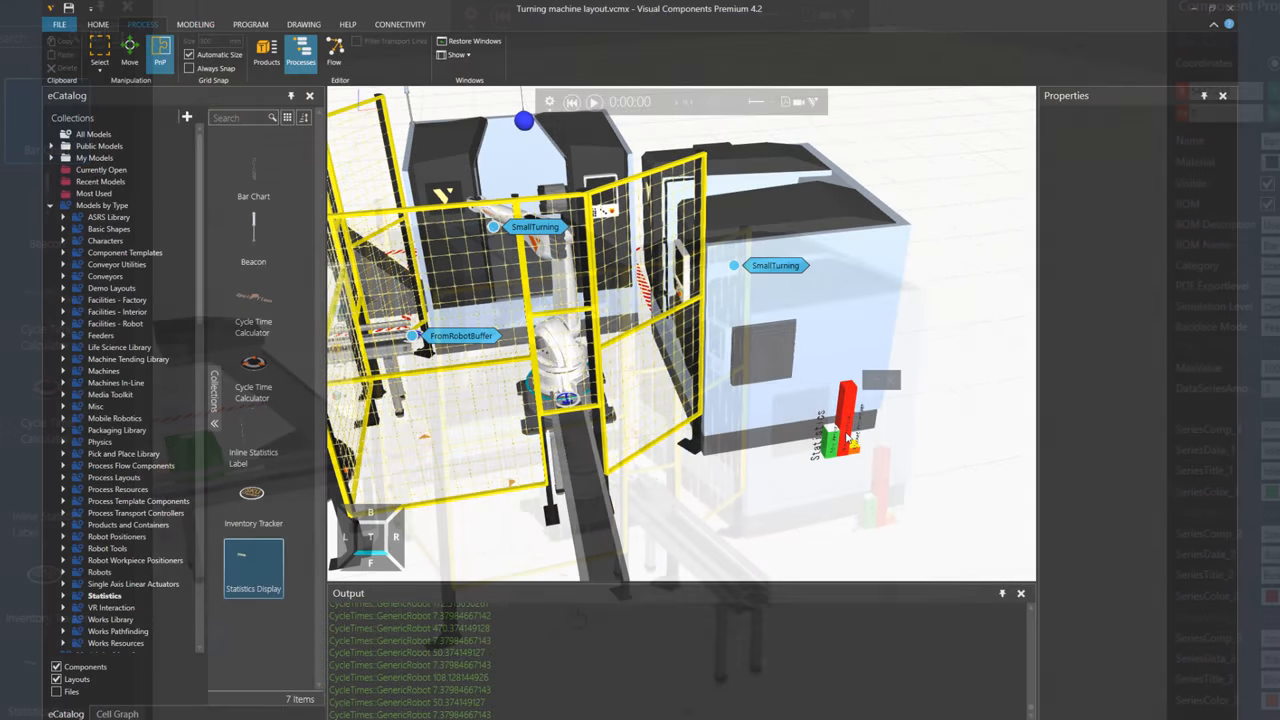
click(844, 424)
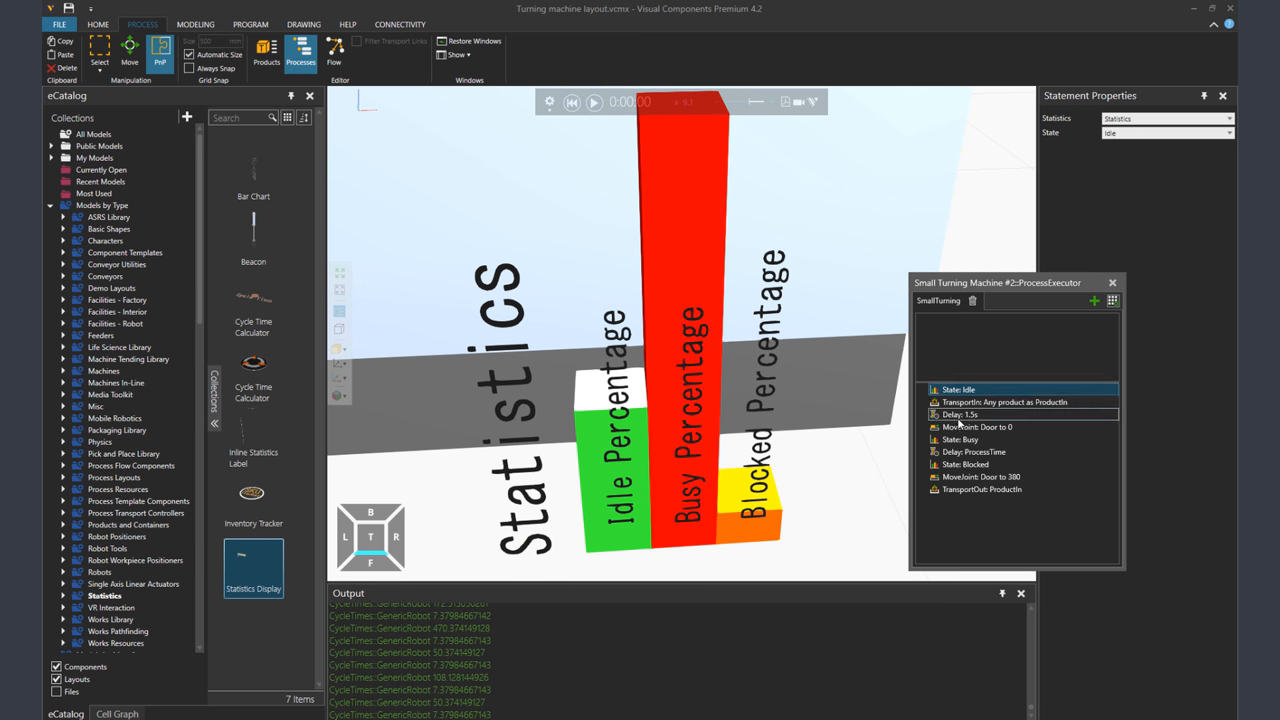
click(960, 440)
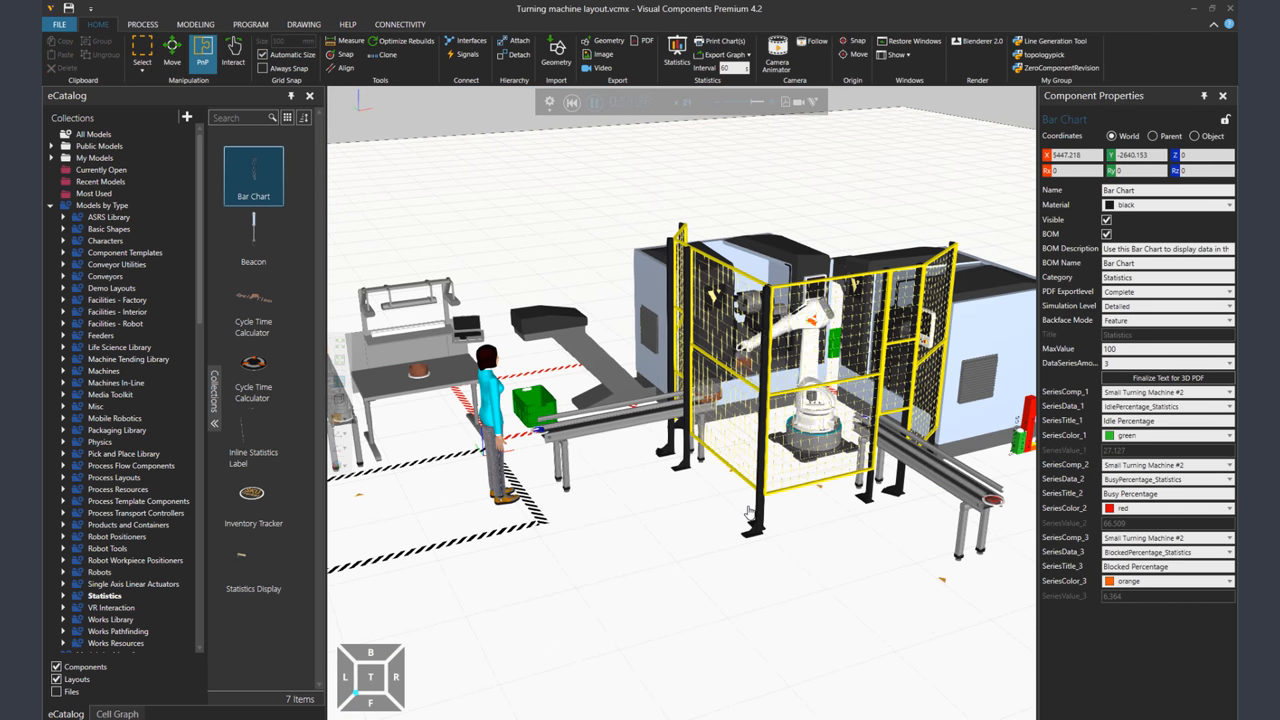
click(596, 100)
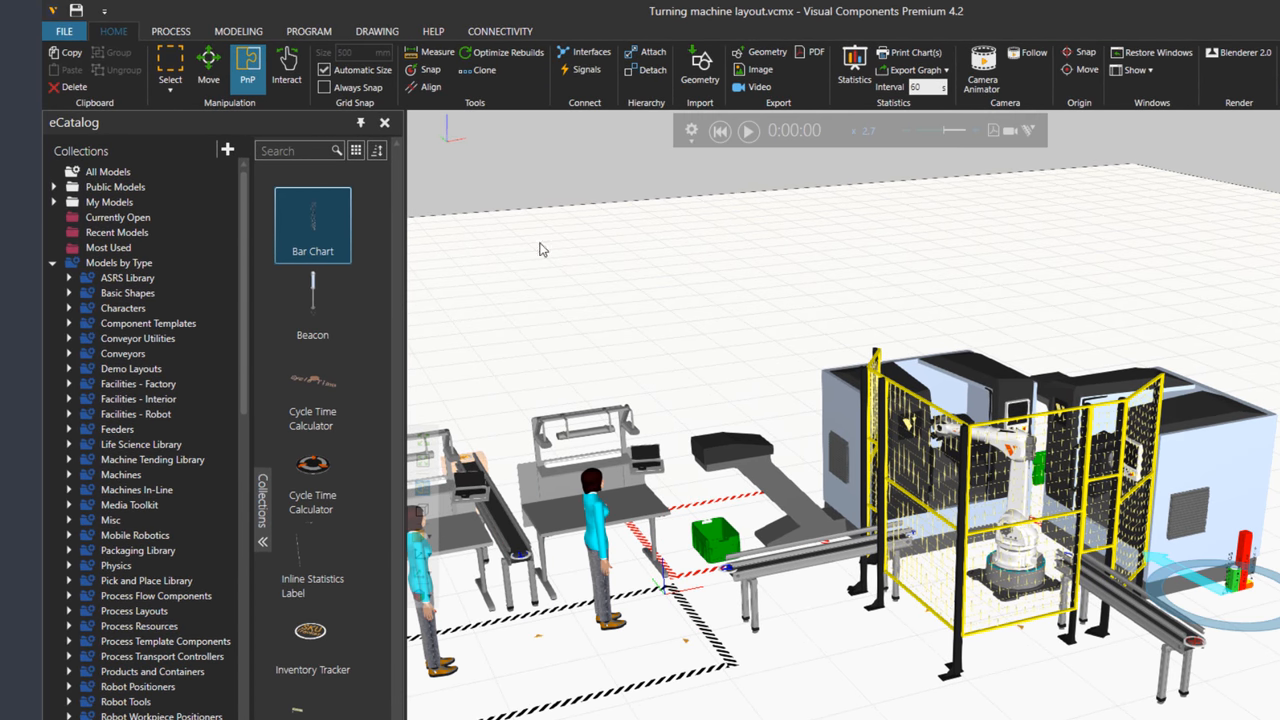
Place a Beacon atop the turning machine and keep its default StateColors (Idle yellow, Busy green)
double_click(312, 308)
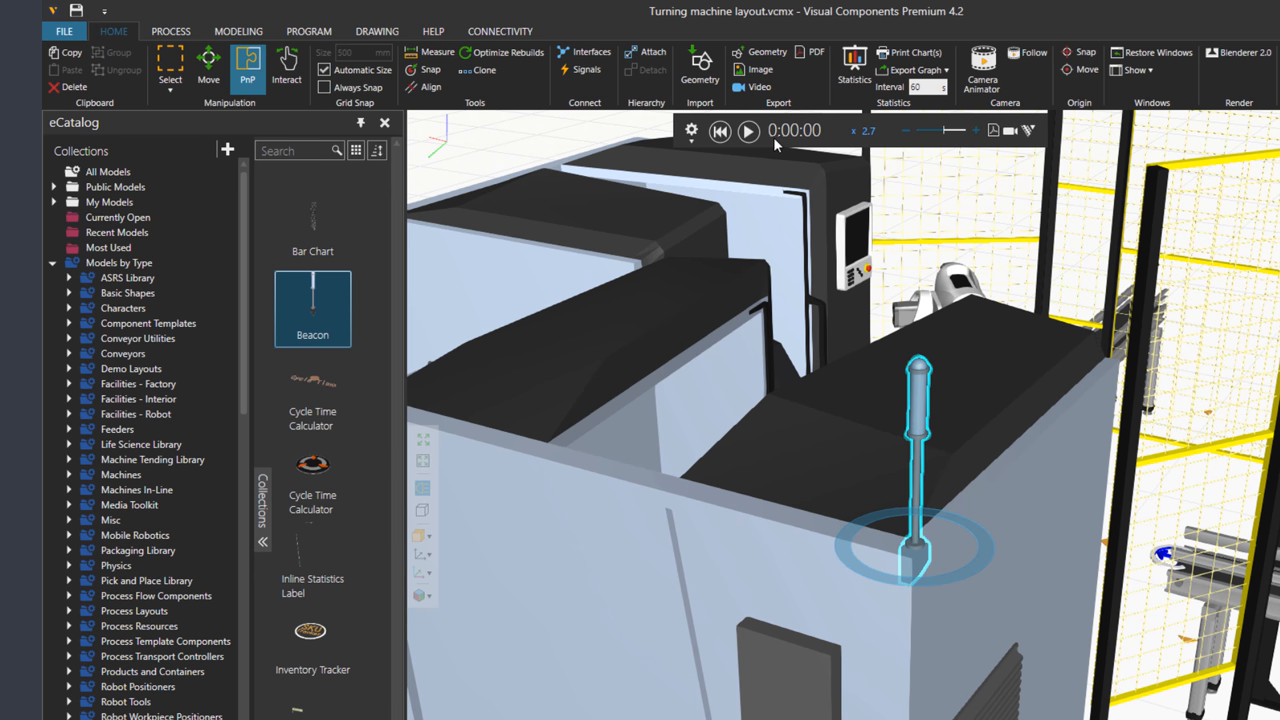
click(748, 130)
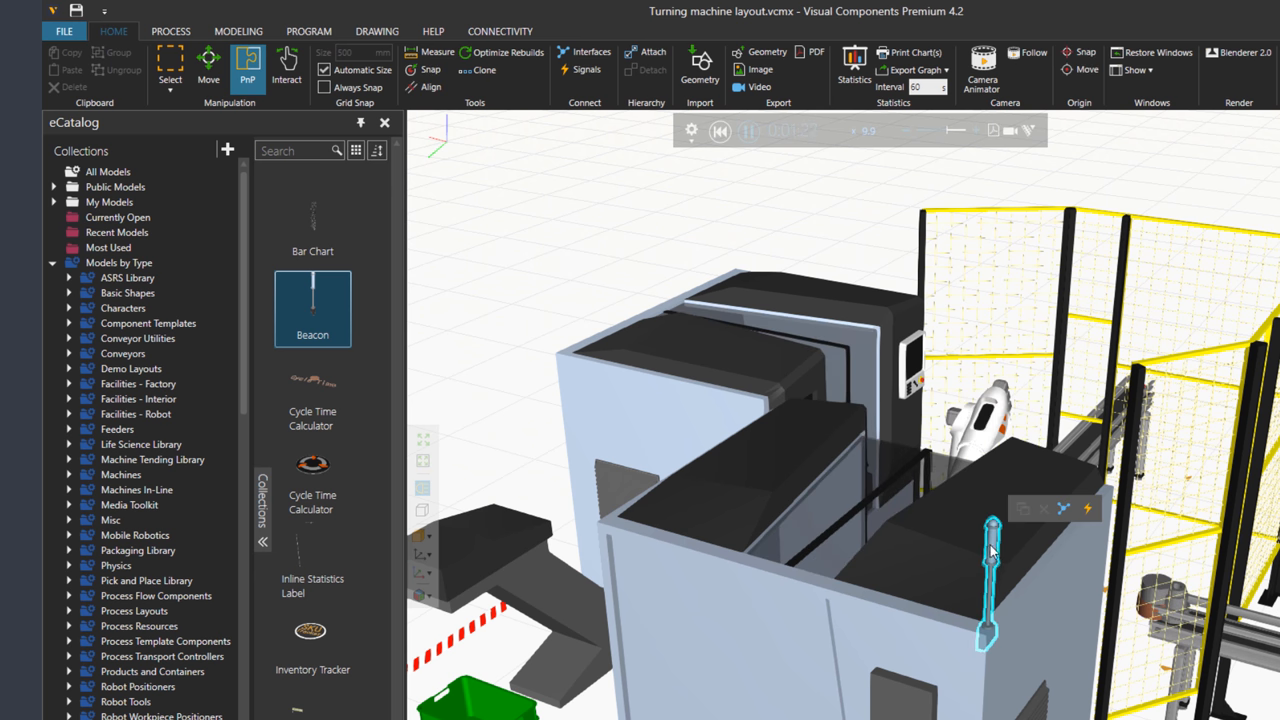
click(748, 132)
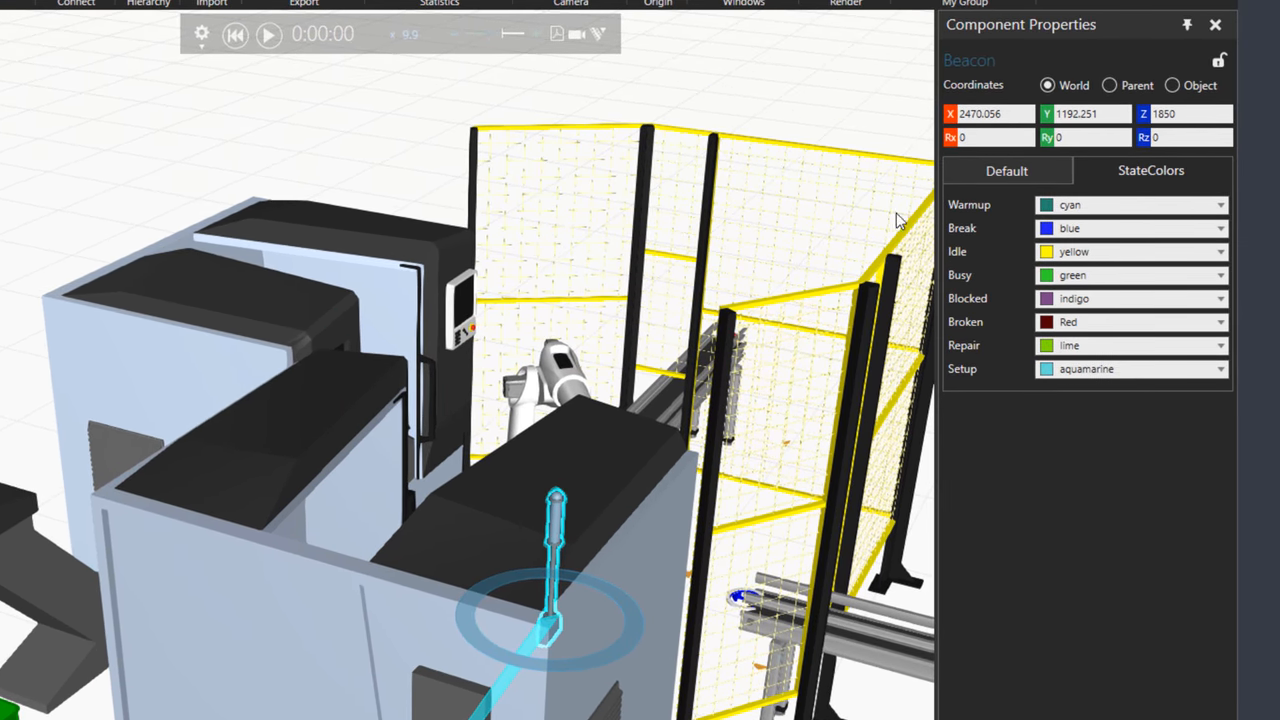
mouse_move(1078, 420)
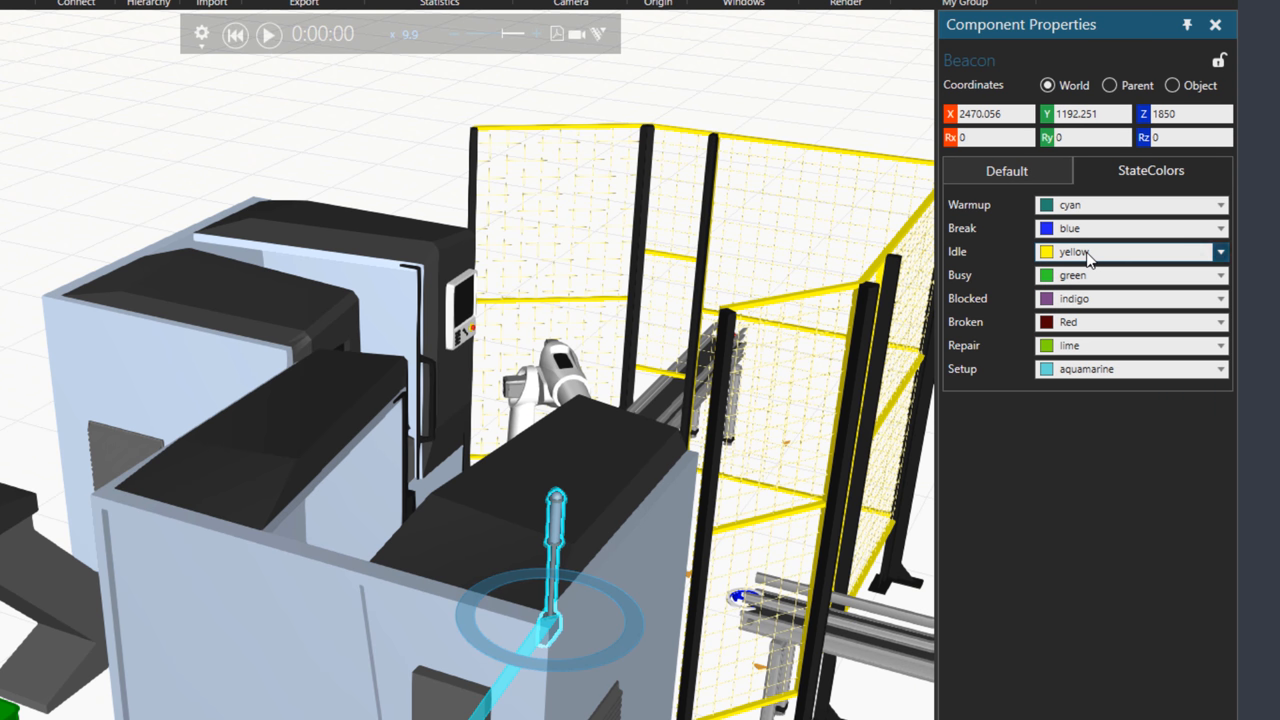
mouse_move(996, 258)
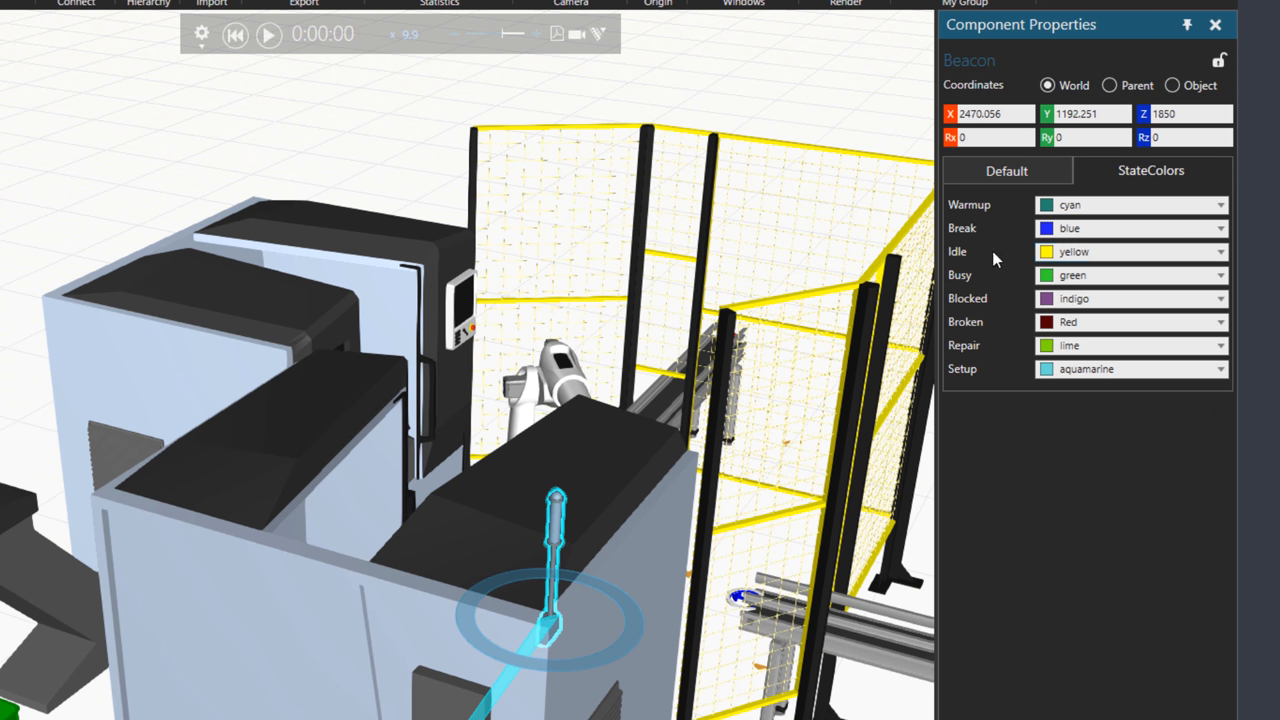
click(268, 34)
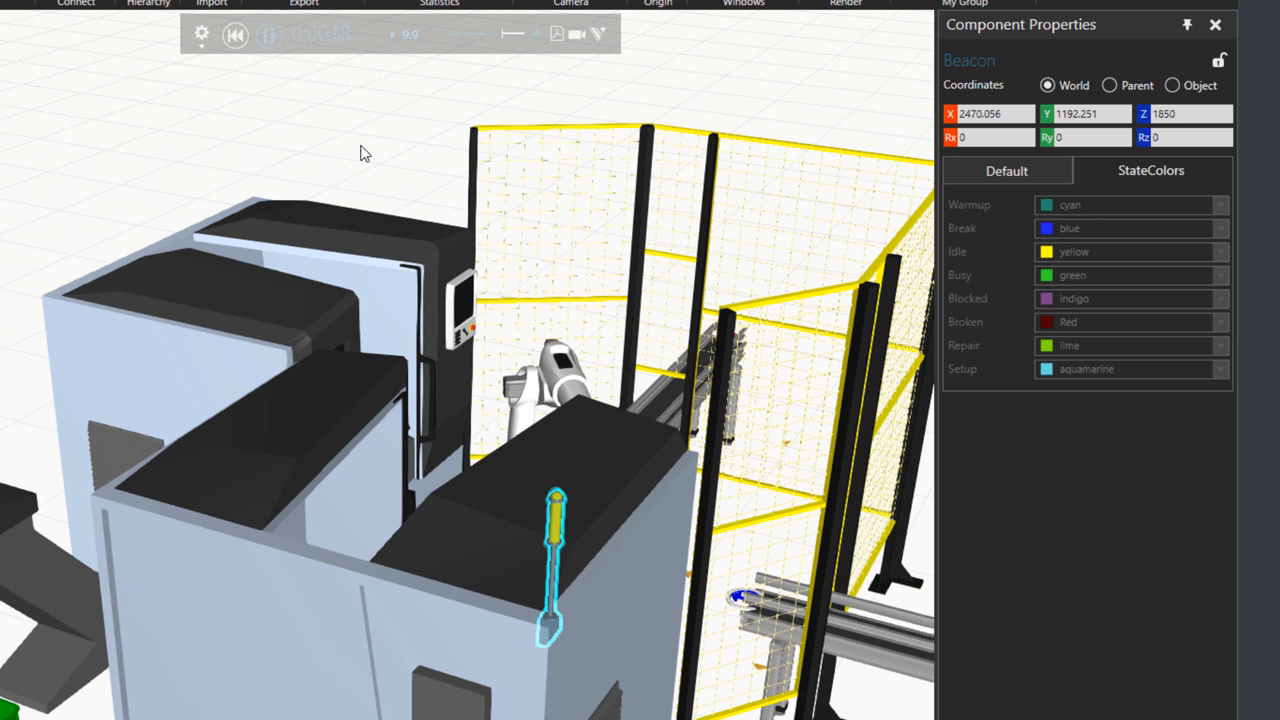
click(268, 36)
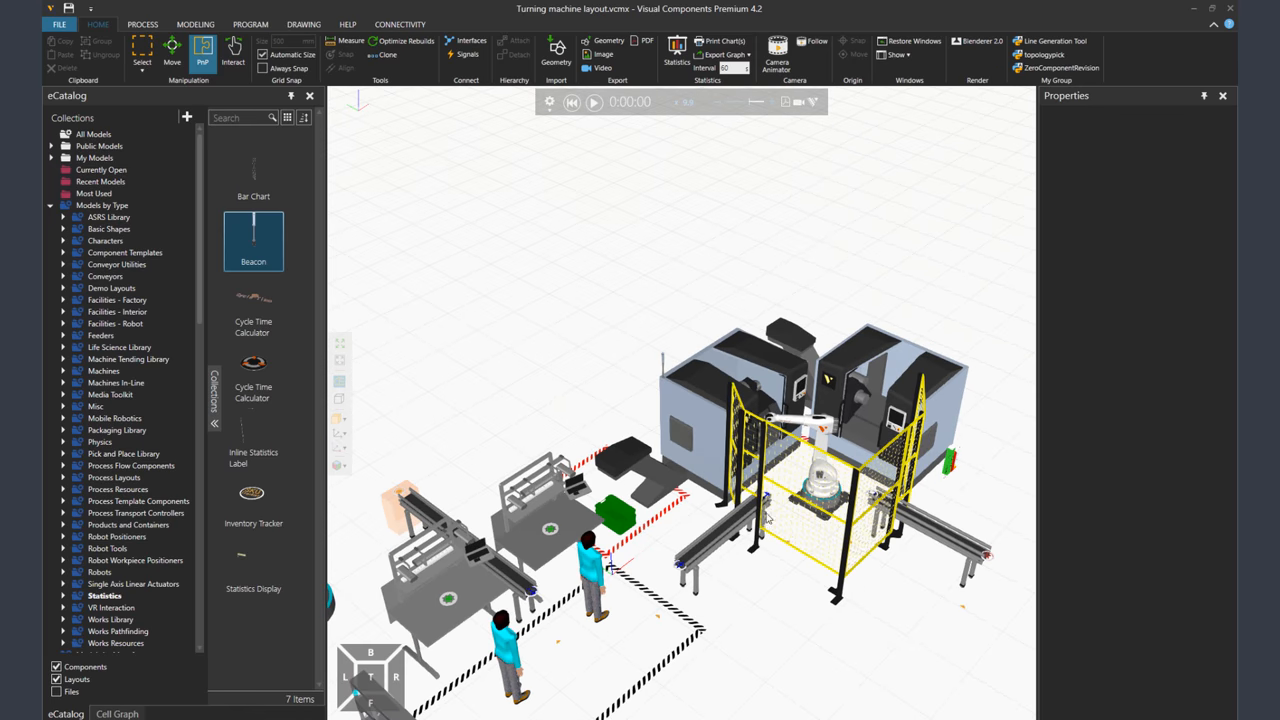
Add a Cycle Time Calculator from the Statistics catalog and generate its statistics tab
scroll(down, 3)
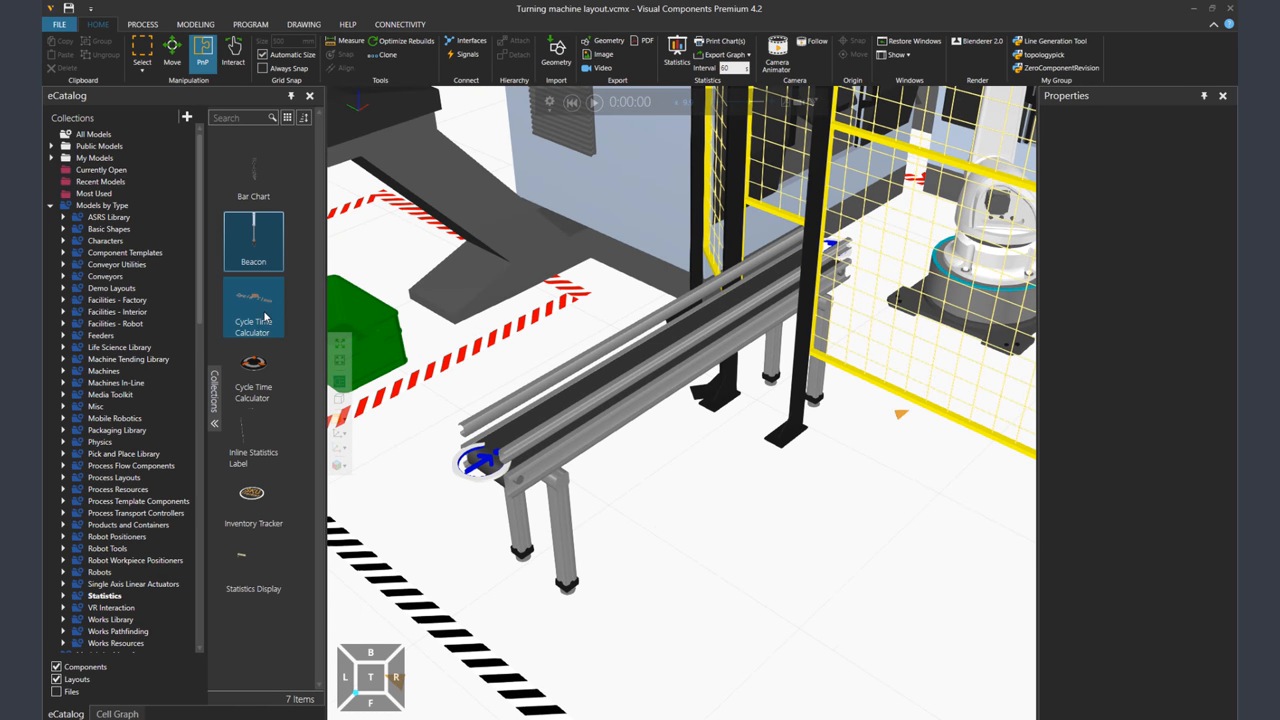
double_click(252, 308)
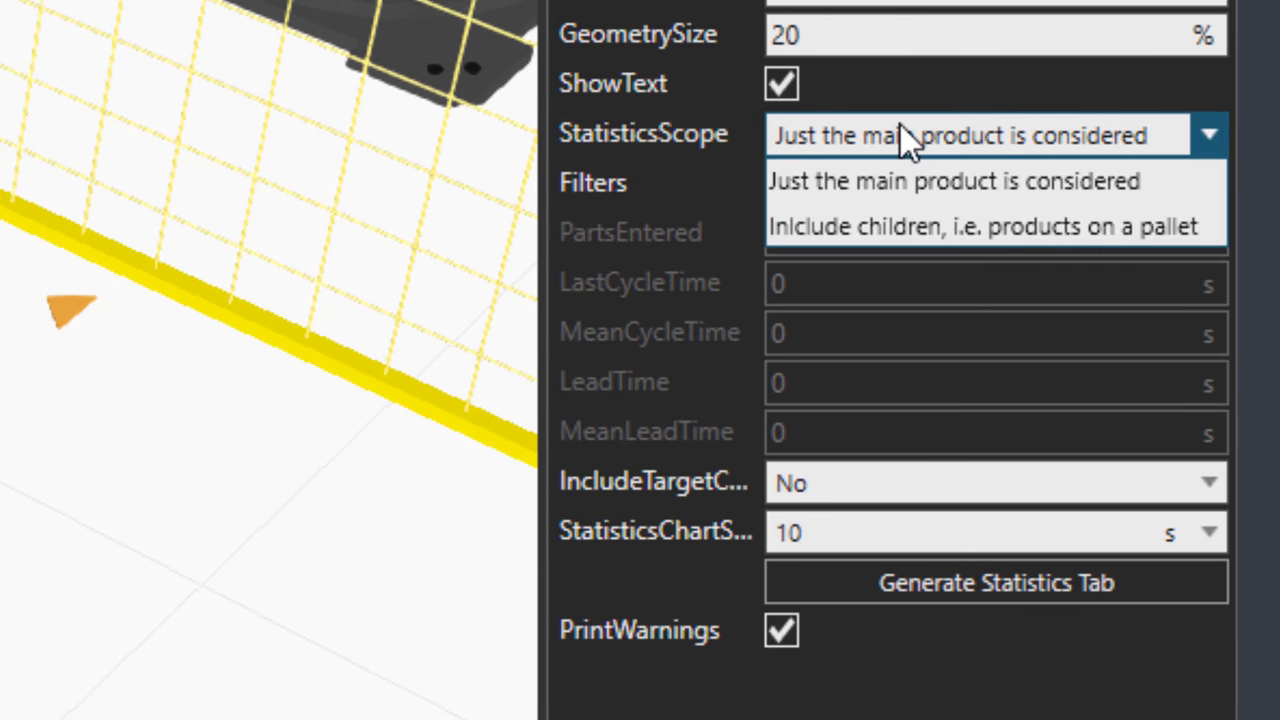
mouse_move(830, 226)
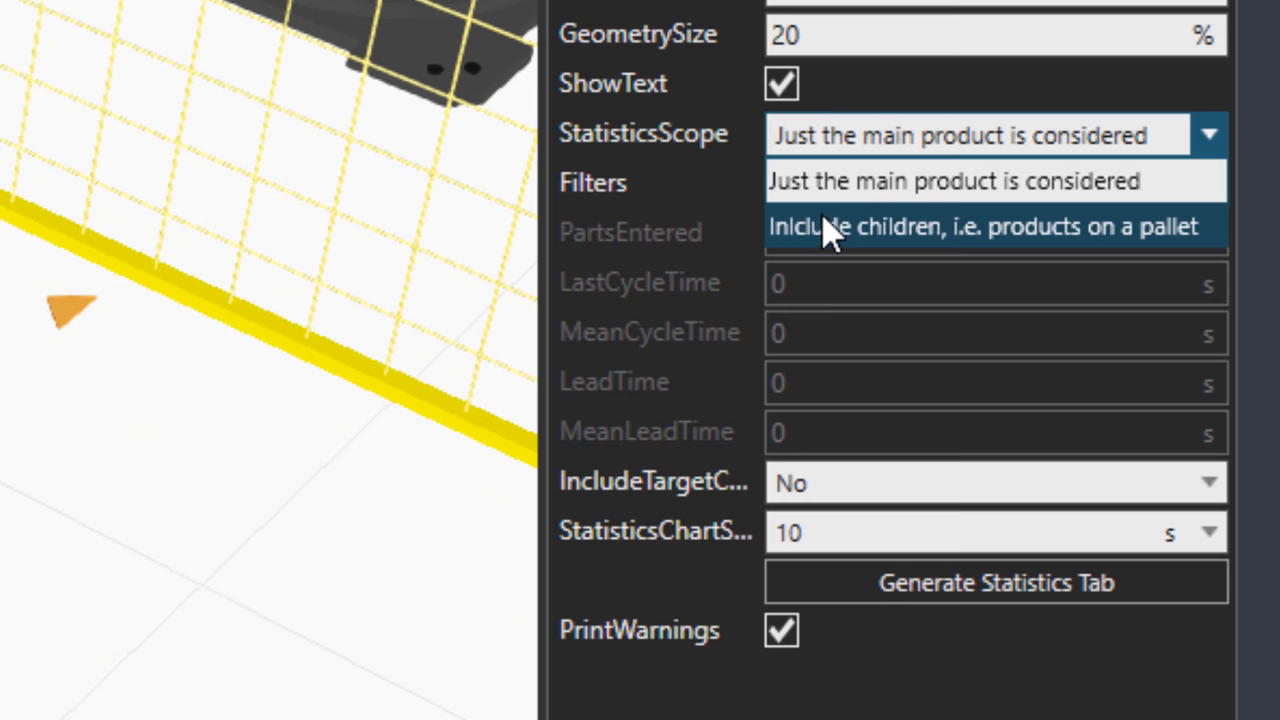
mouse_move(770, 164)
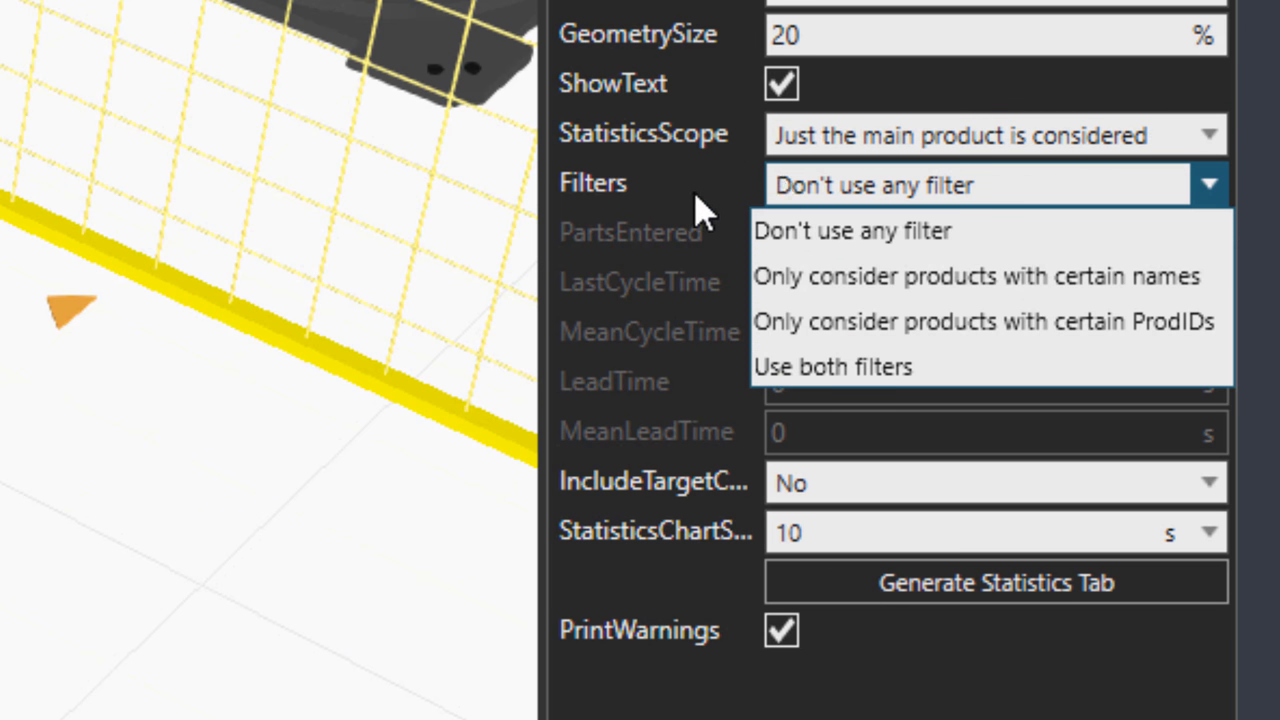
mouse_move(832, 276)
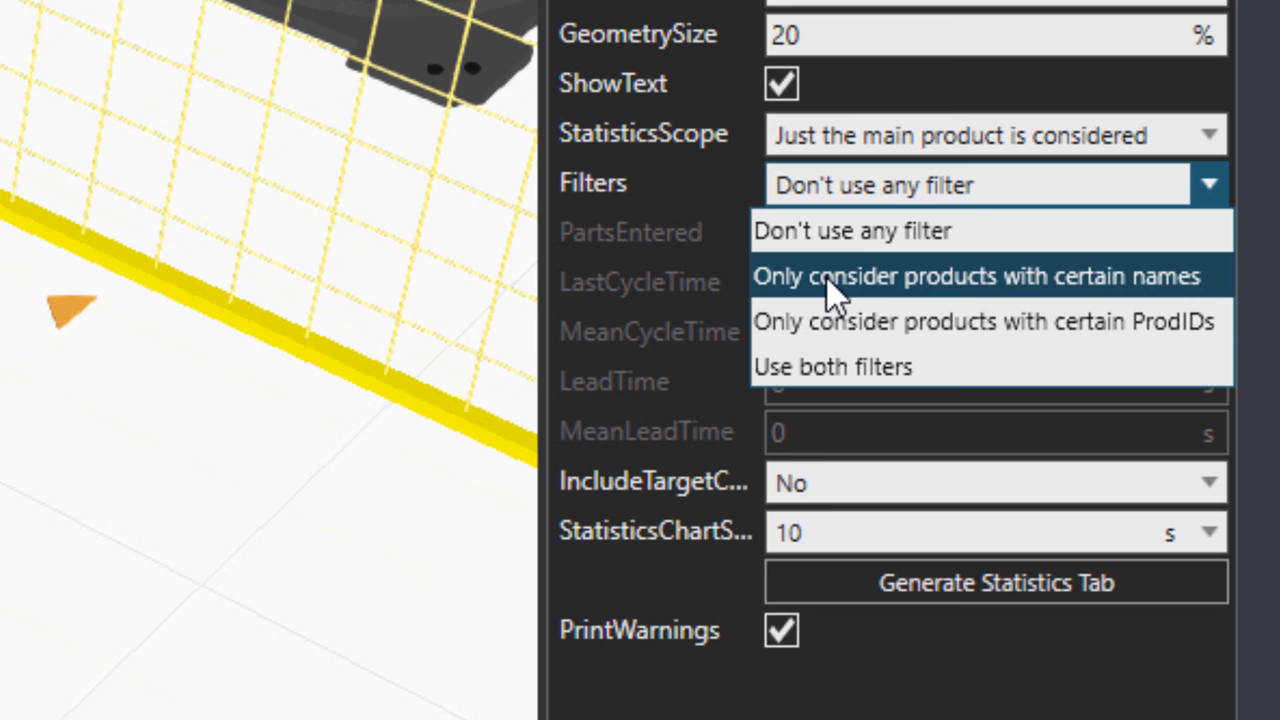
mouse_move(836, 320)
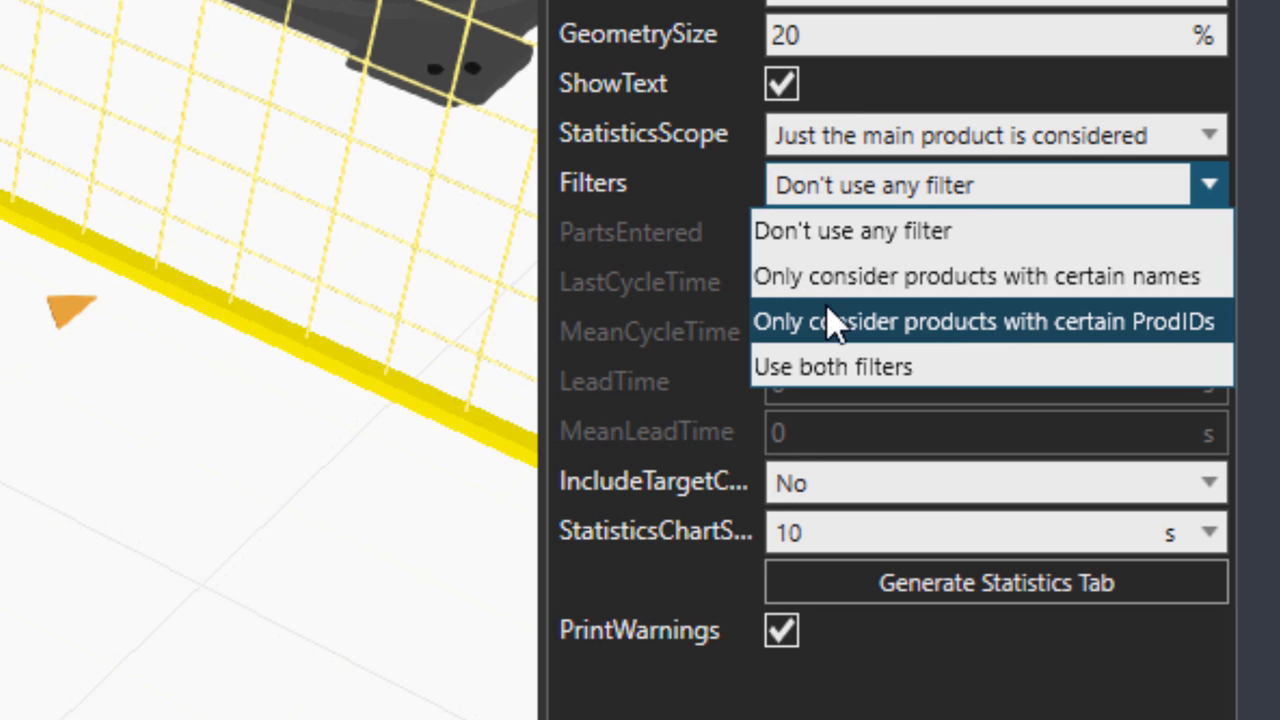
mouse_move(800, 368)
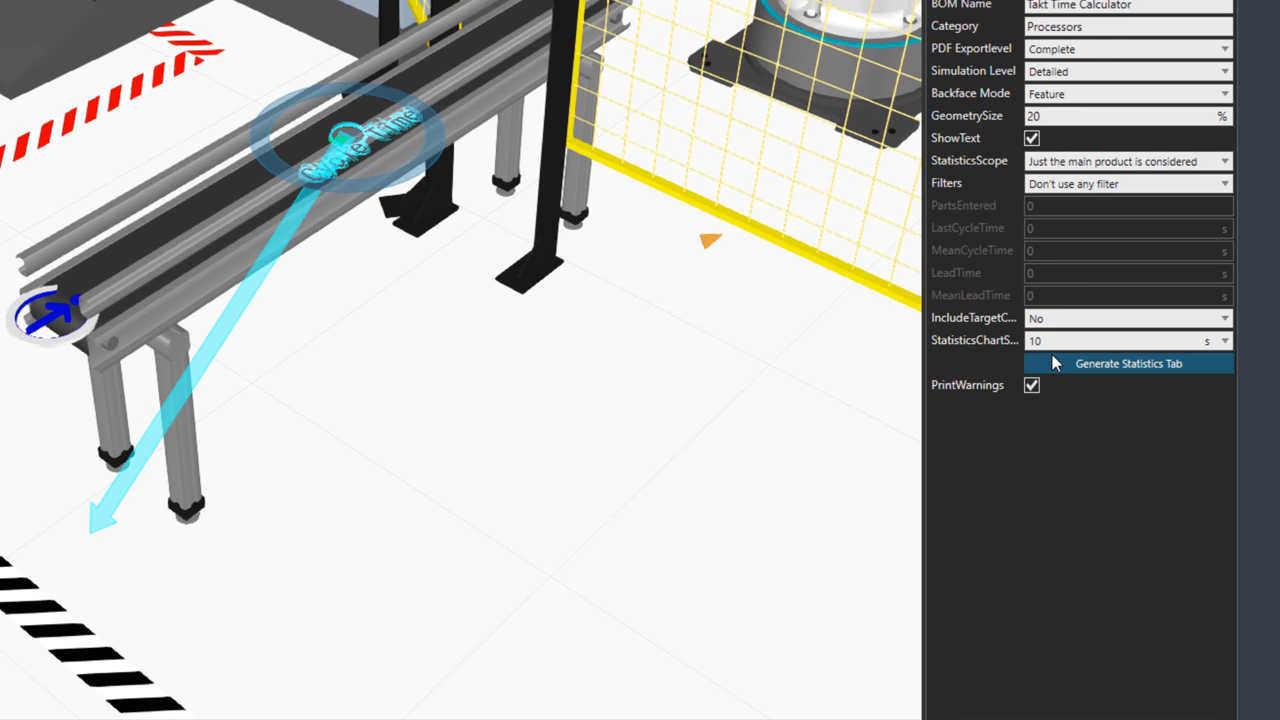
click(1128, 364)
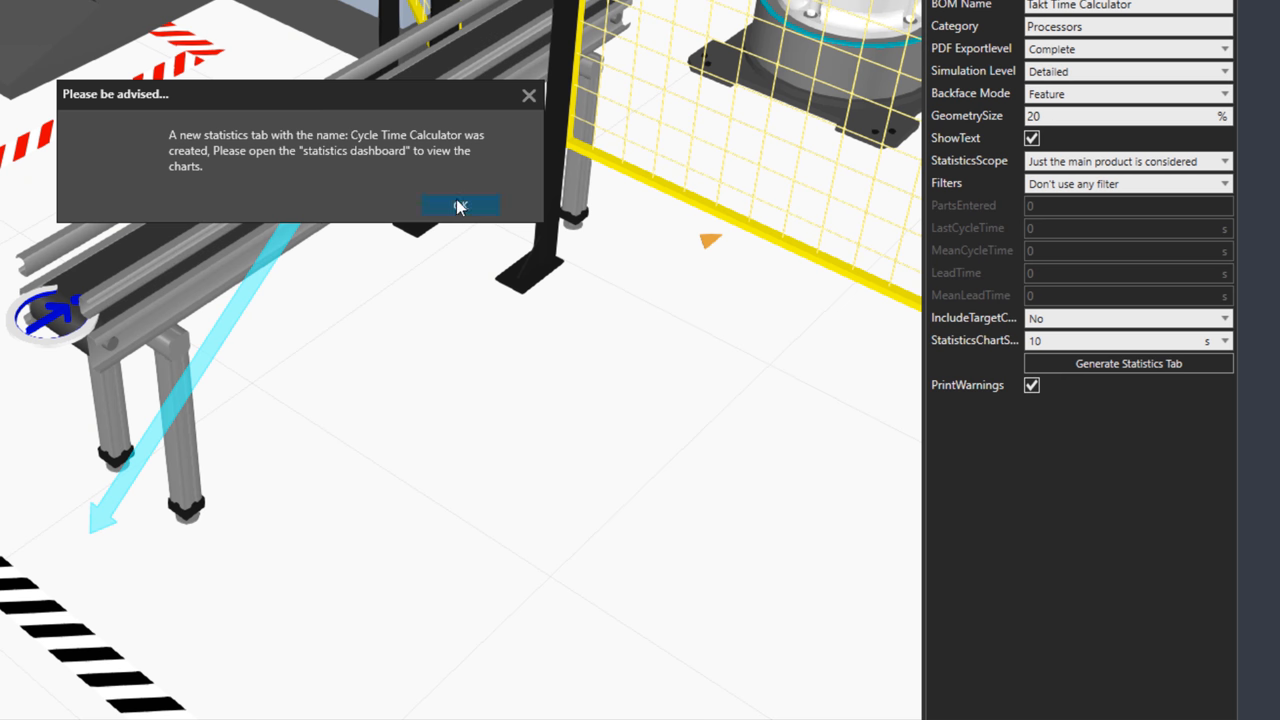
click(460, 204)
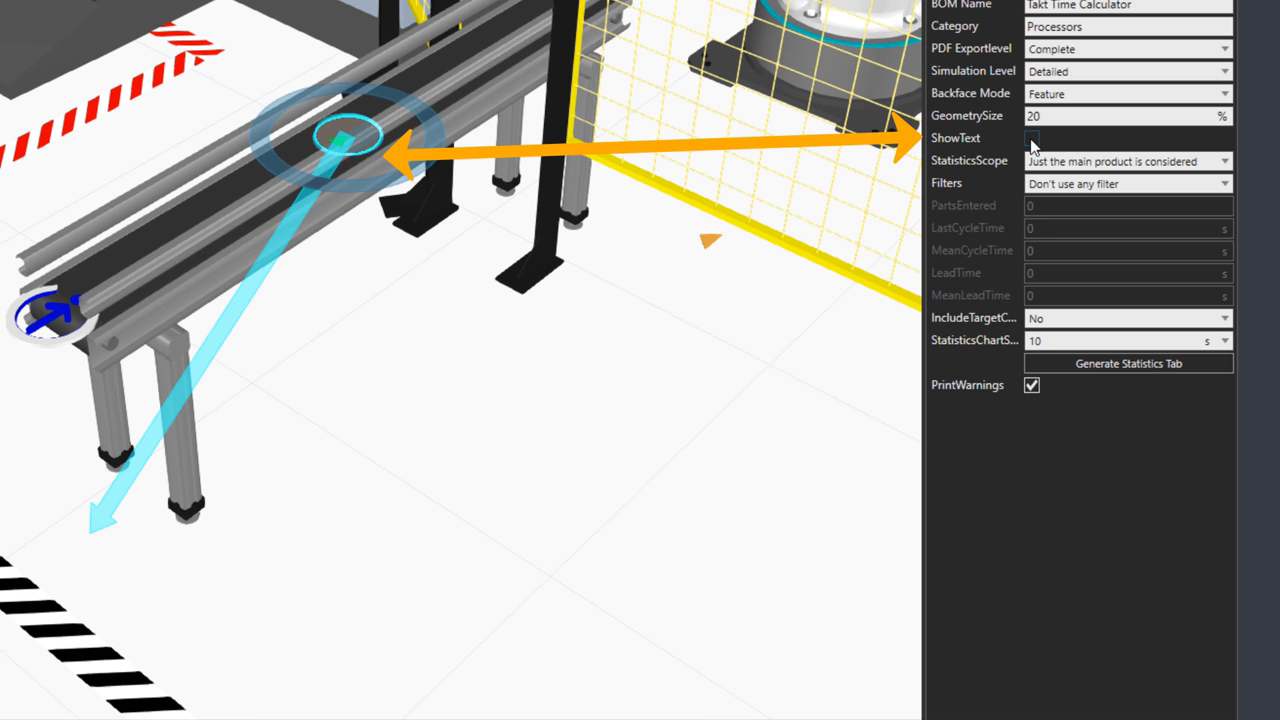
click(1032, 138)
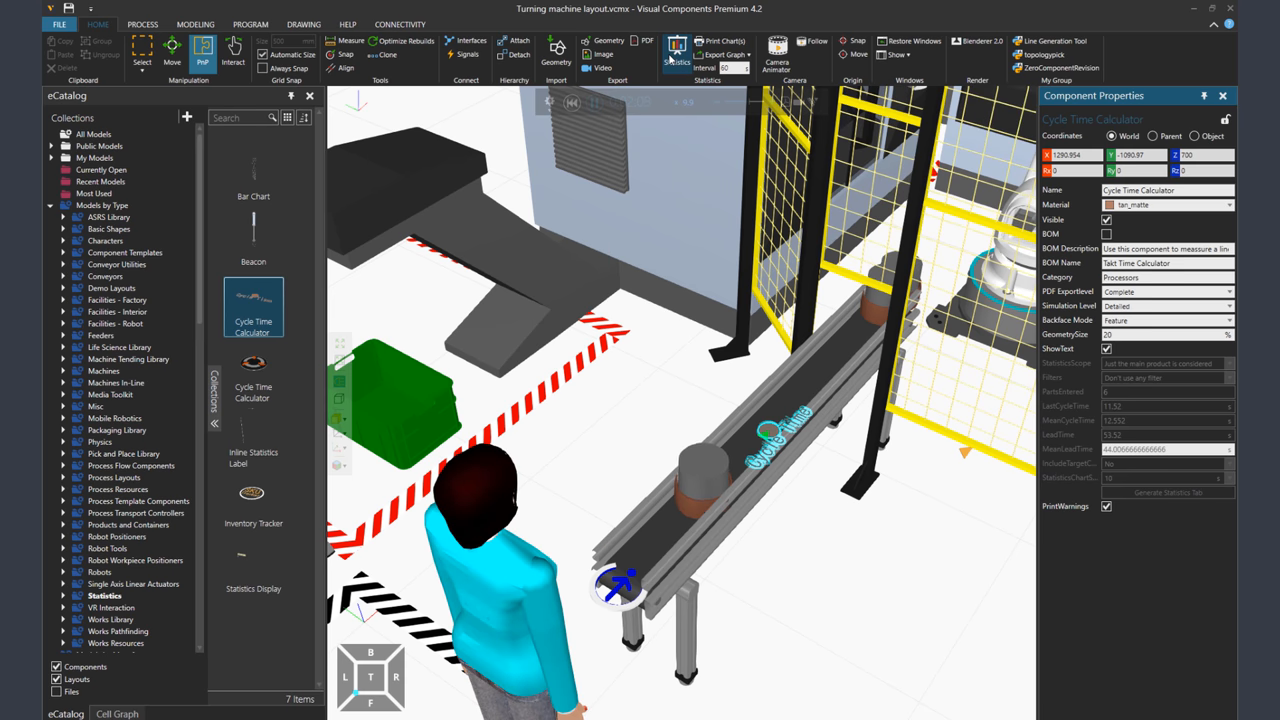
click(676, 48)
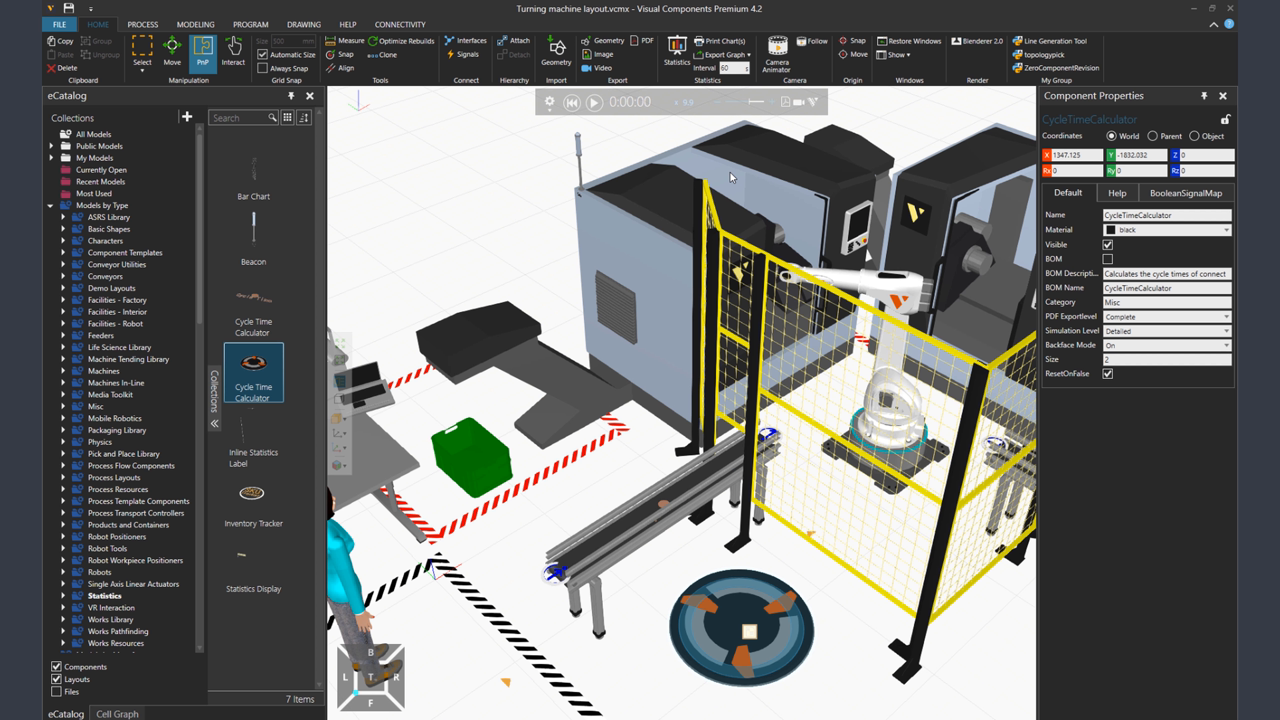
mouse_move(252, 372)
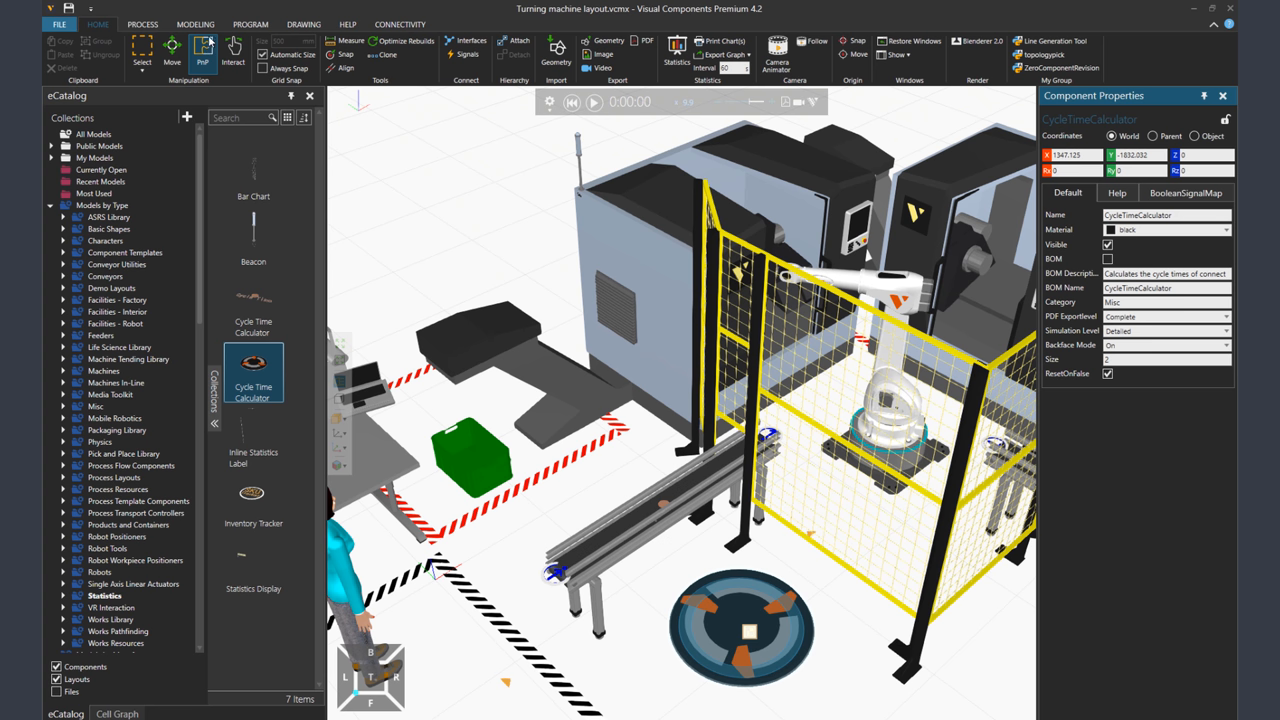
Select the robot's process and start the simulation so it moves parts
click(142, 24)
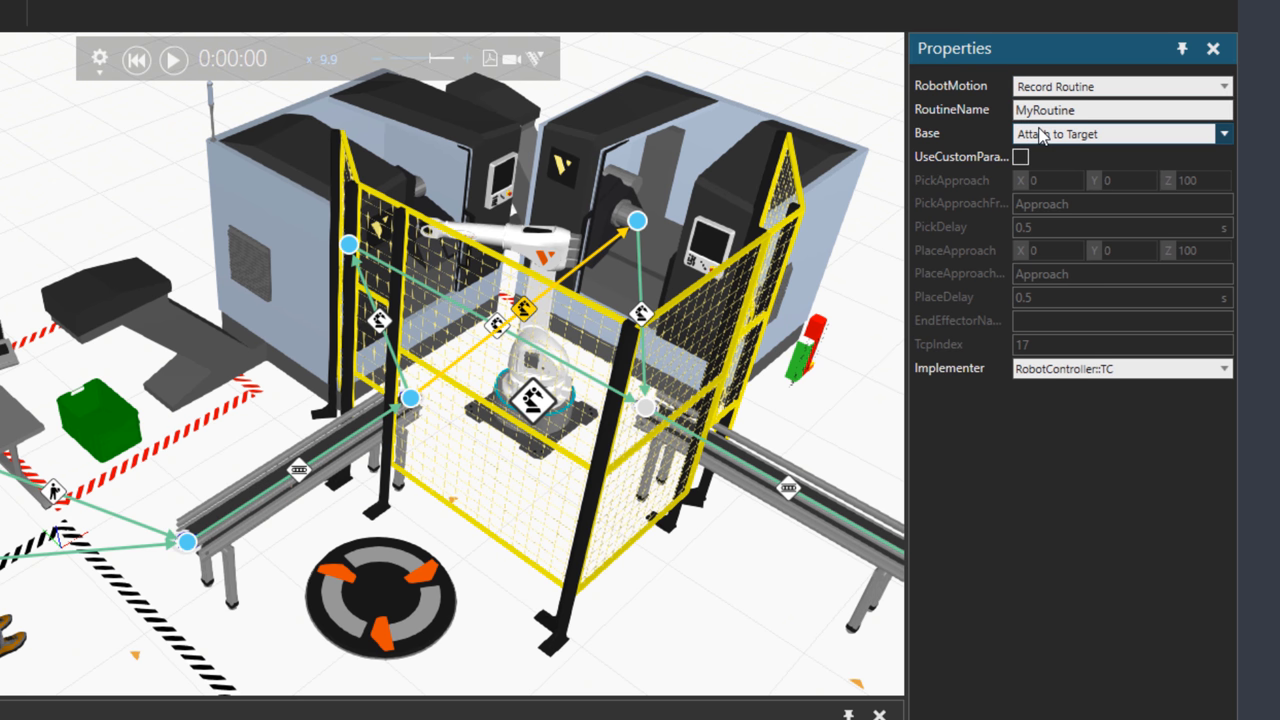
mouse_move(512, 504)
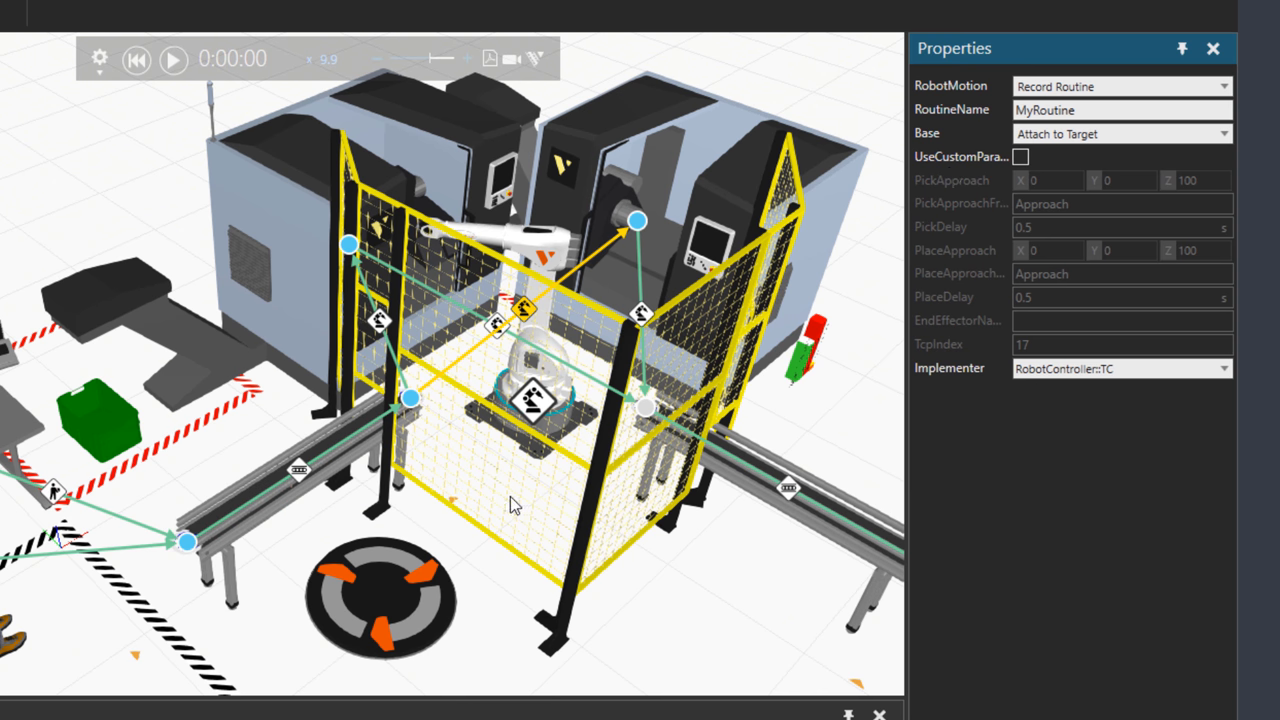
mouse_move(220, 250)
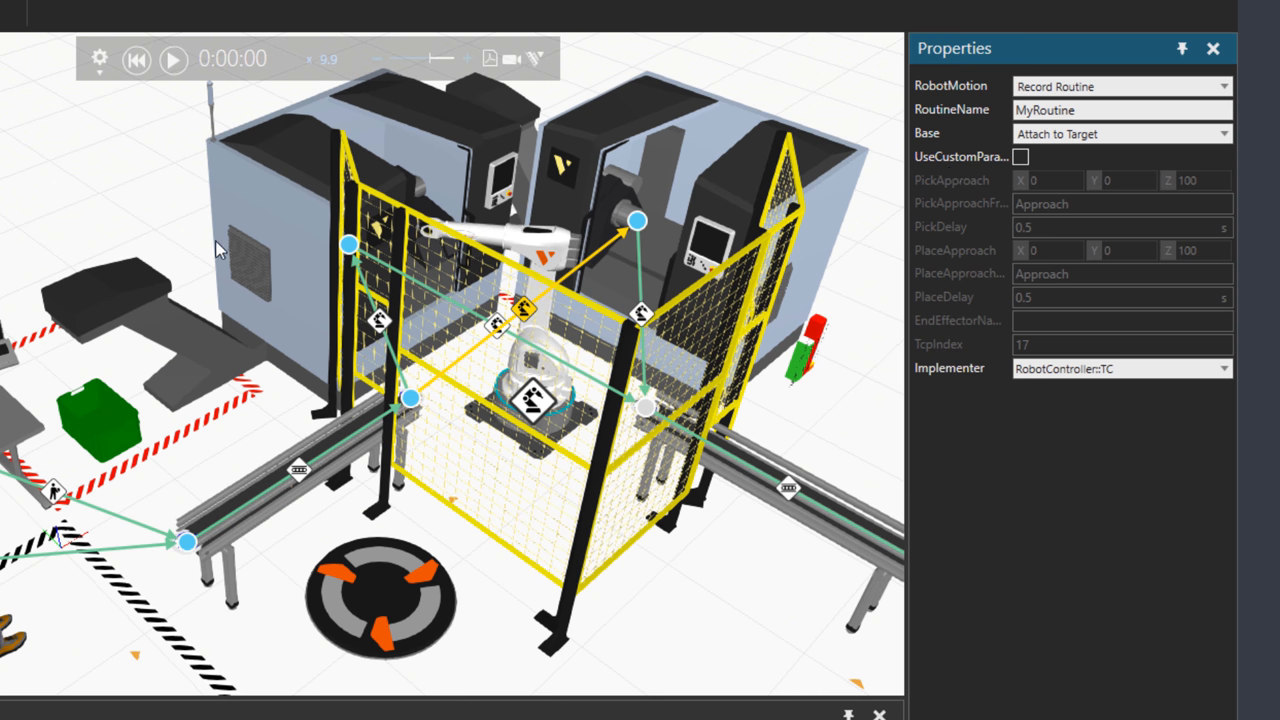
click(172, 60)
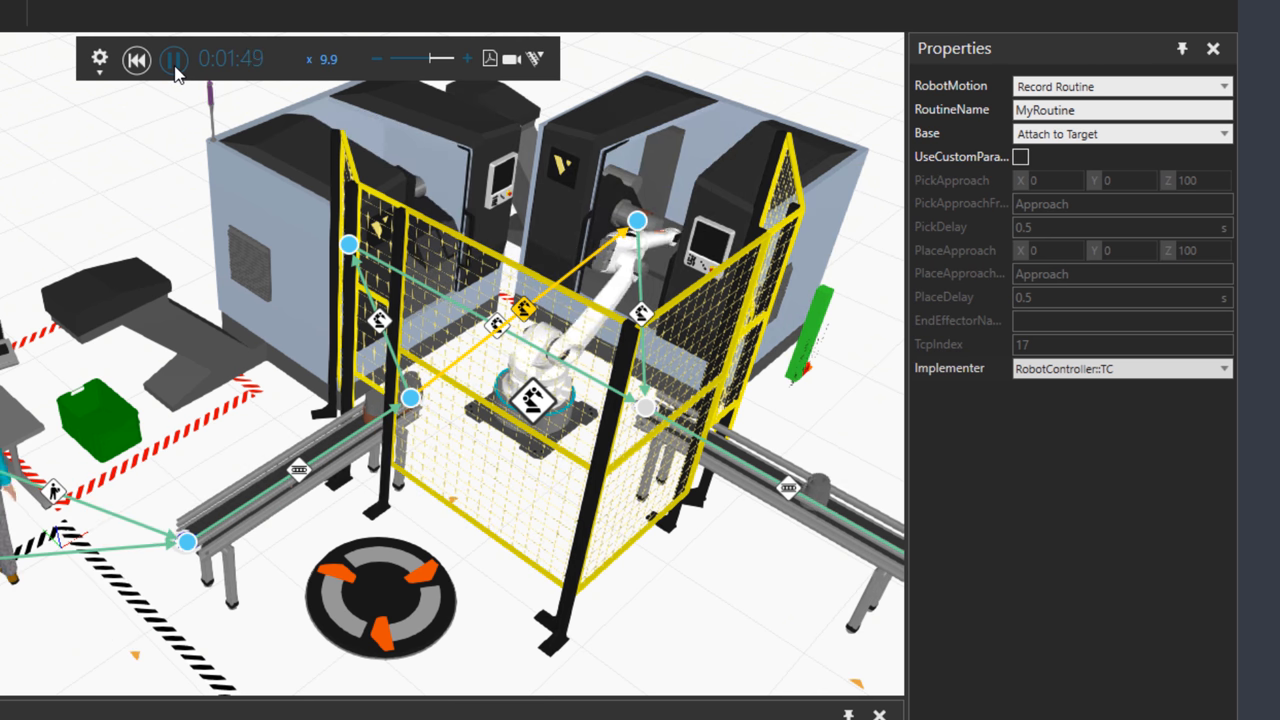
mouse_move(136, 60)
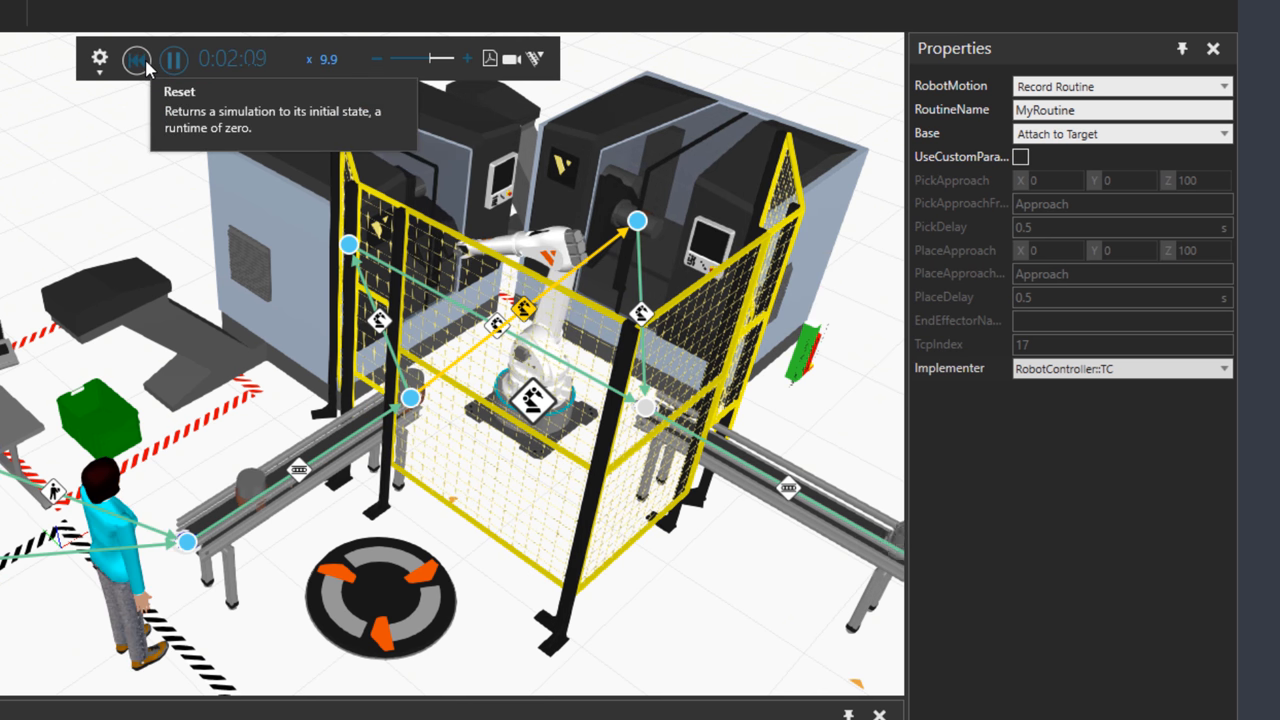
Reset the simulation, place a Cycle Time Calculator and pick the robot it measures
click(136, 58)
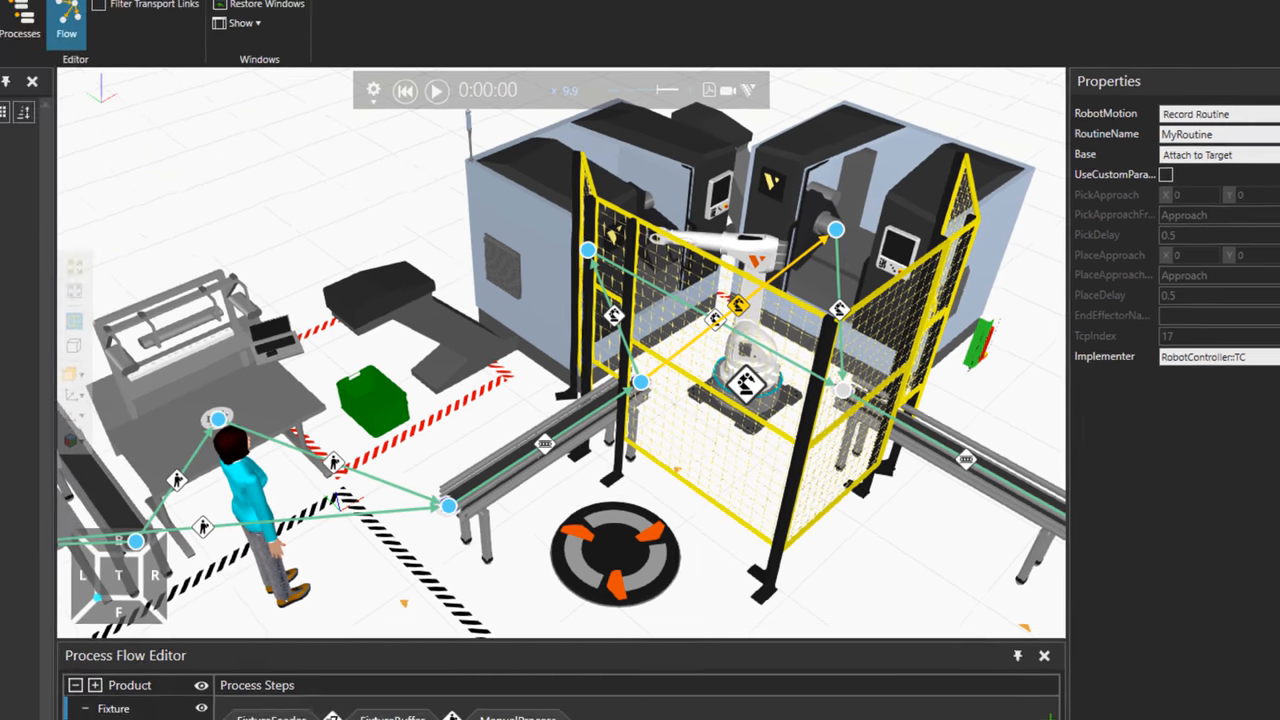
click(290, 28)
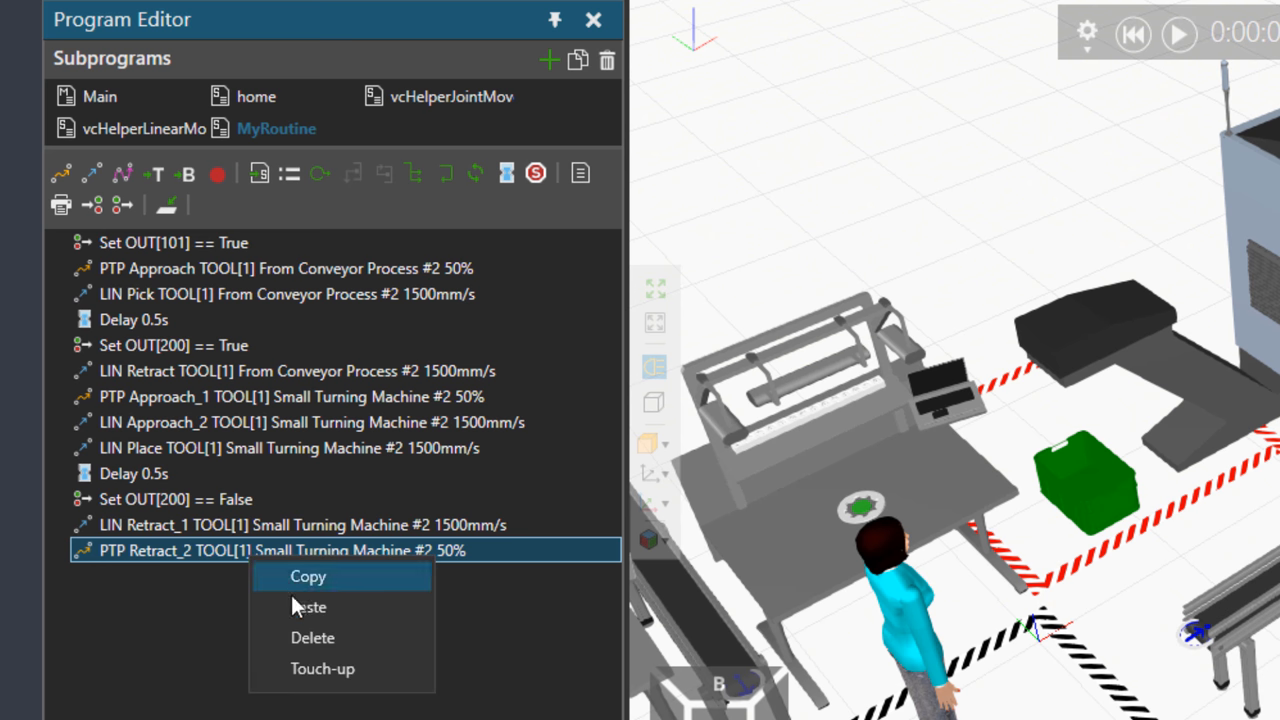
click(310, 608)
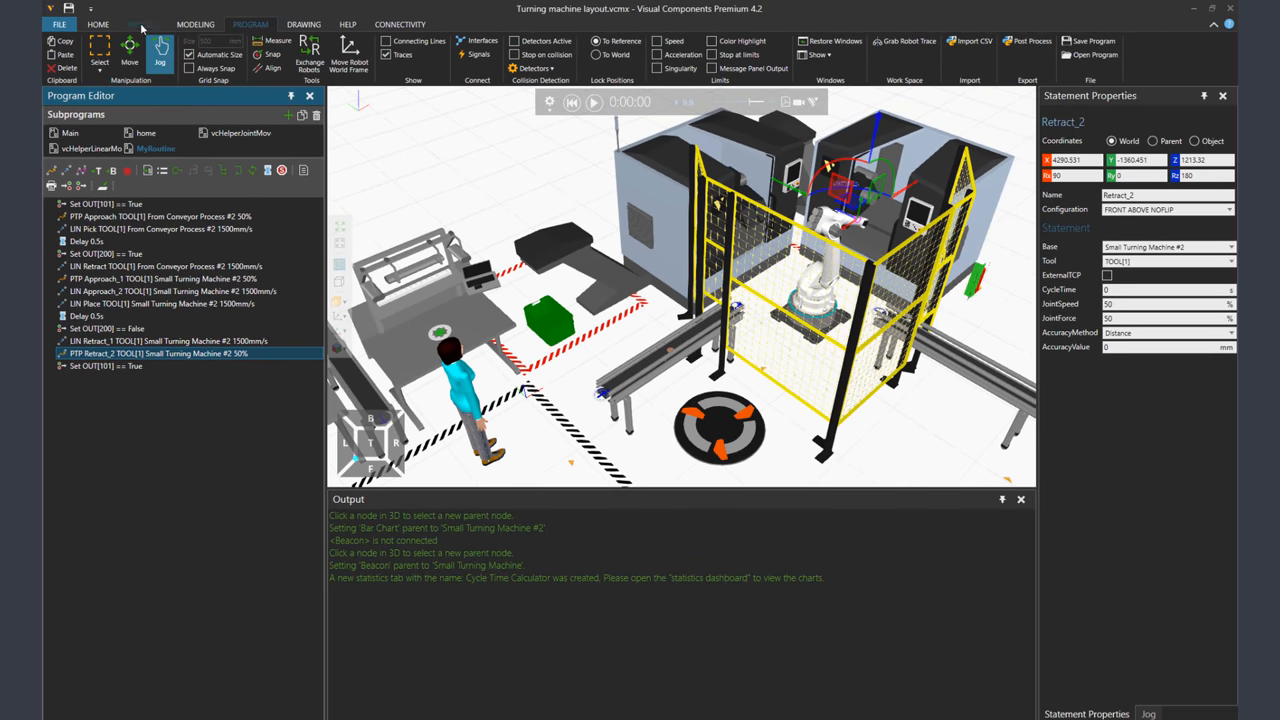
click(142, 24)
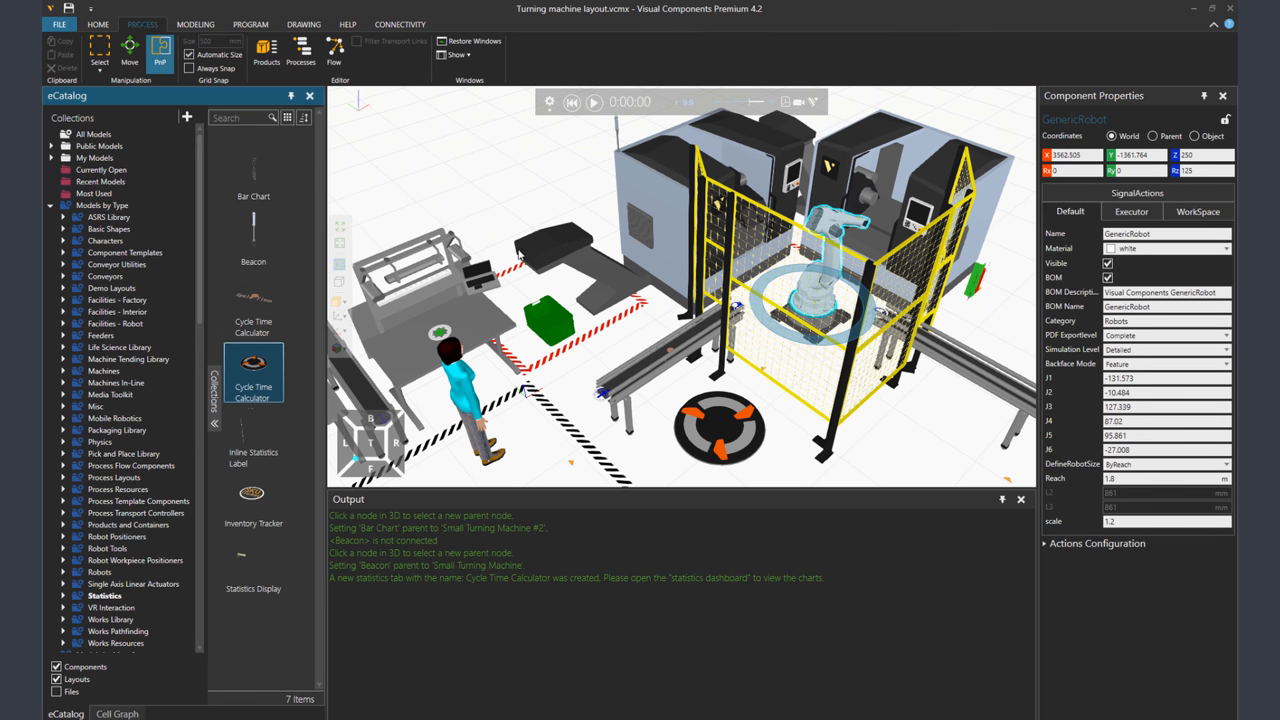
mouse_move(352, 132)
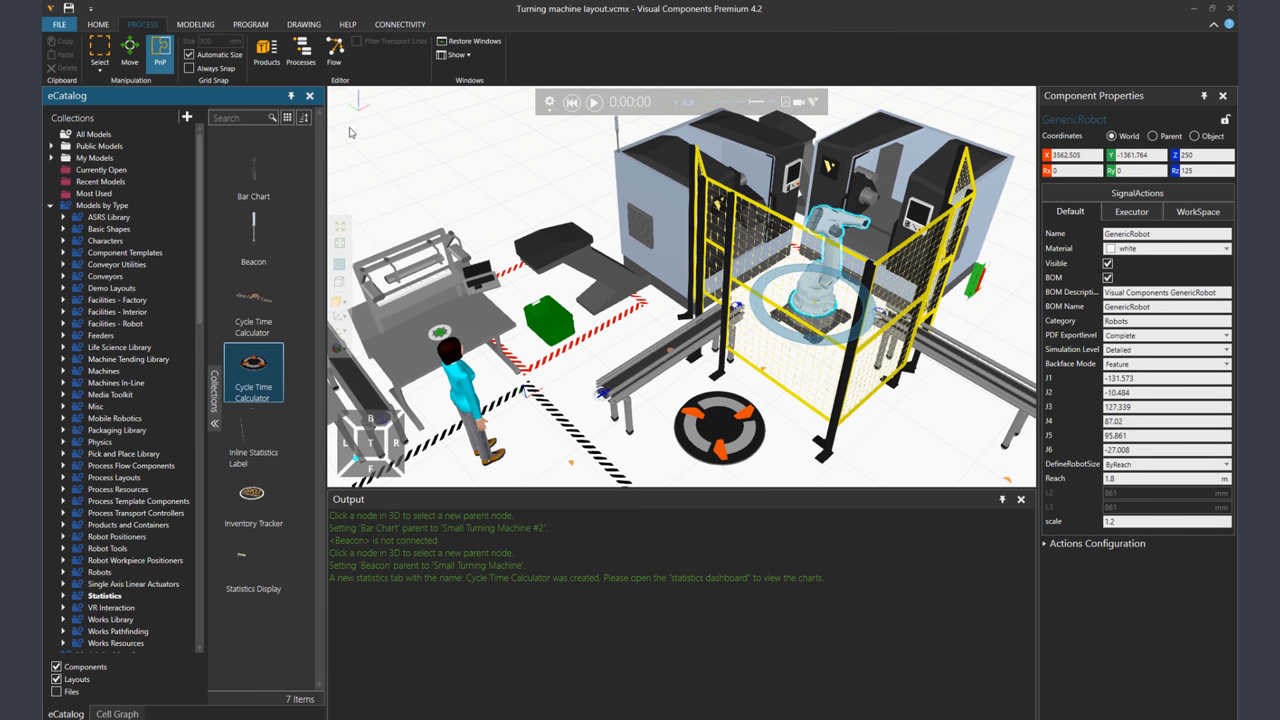
click(334, 50)
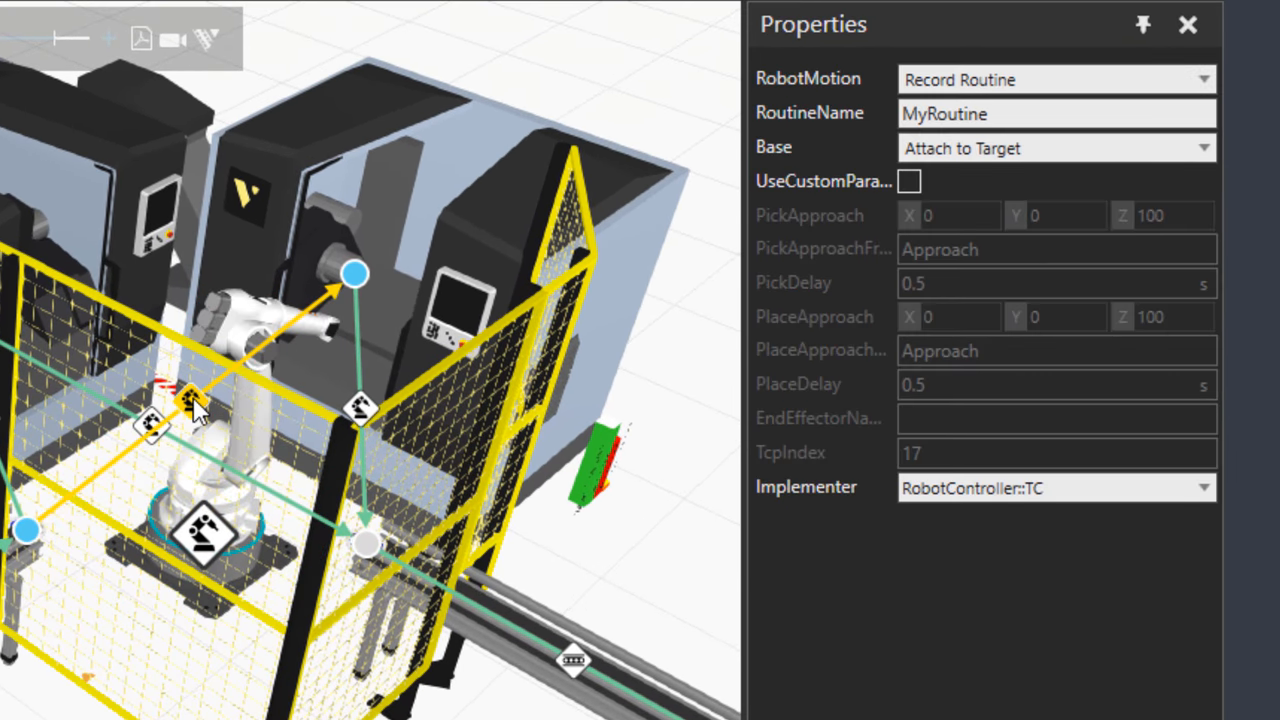
Change RobotMotion from Record Routine to Execute Routine
click(1056, 418)
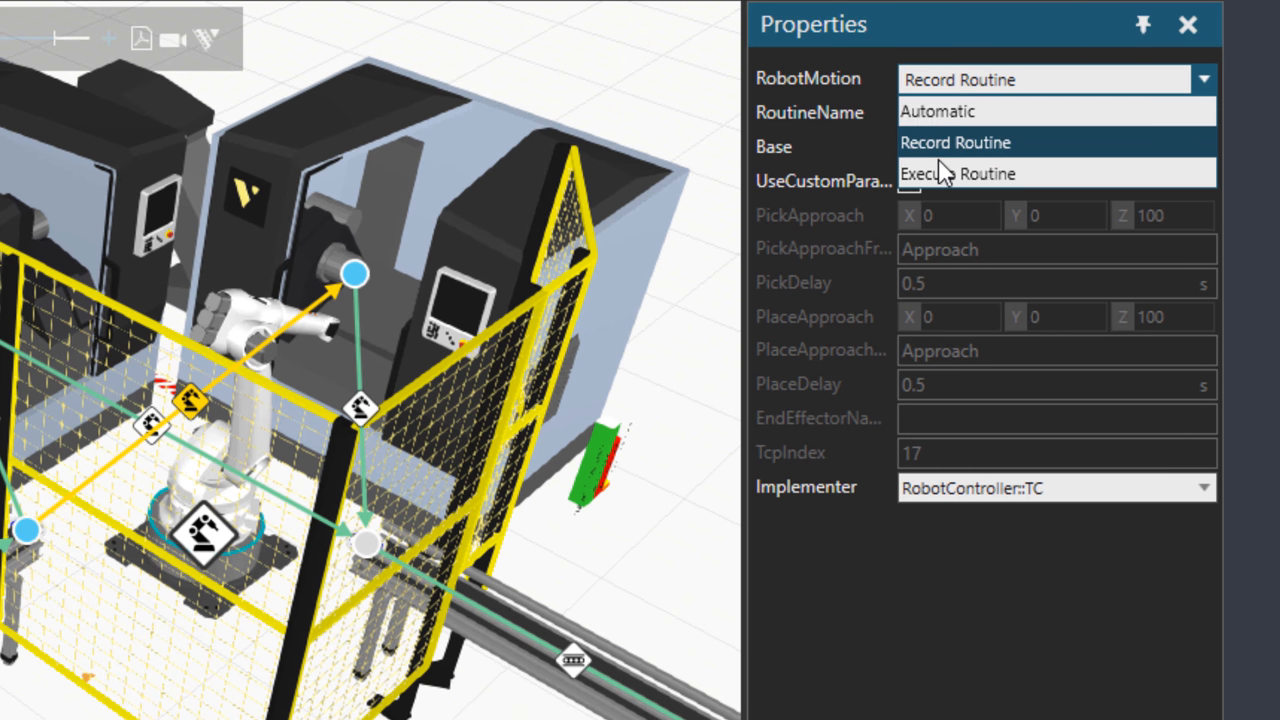
click(956, 172)
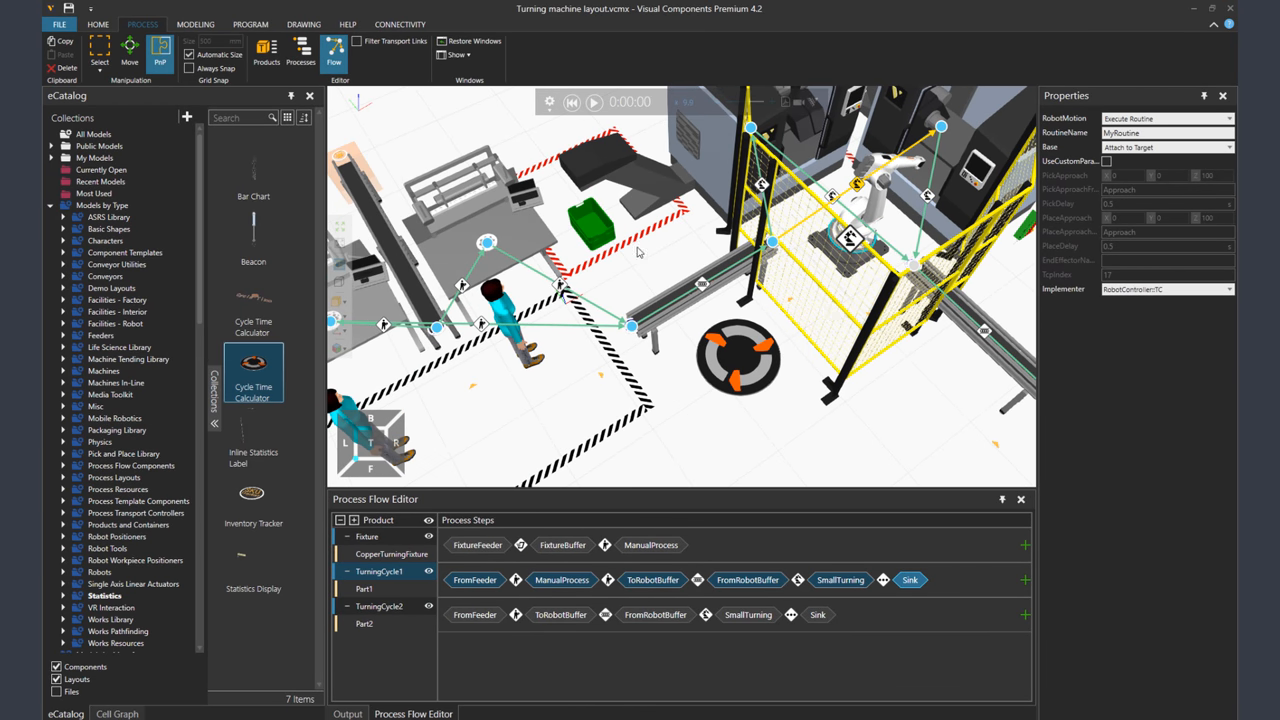
click(98, 24)
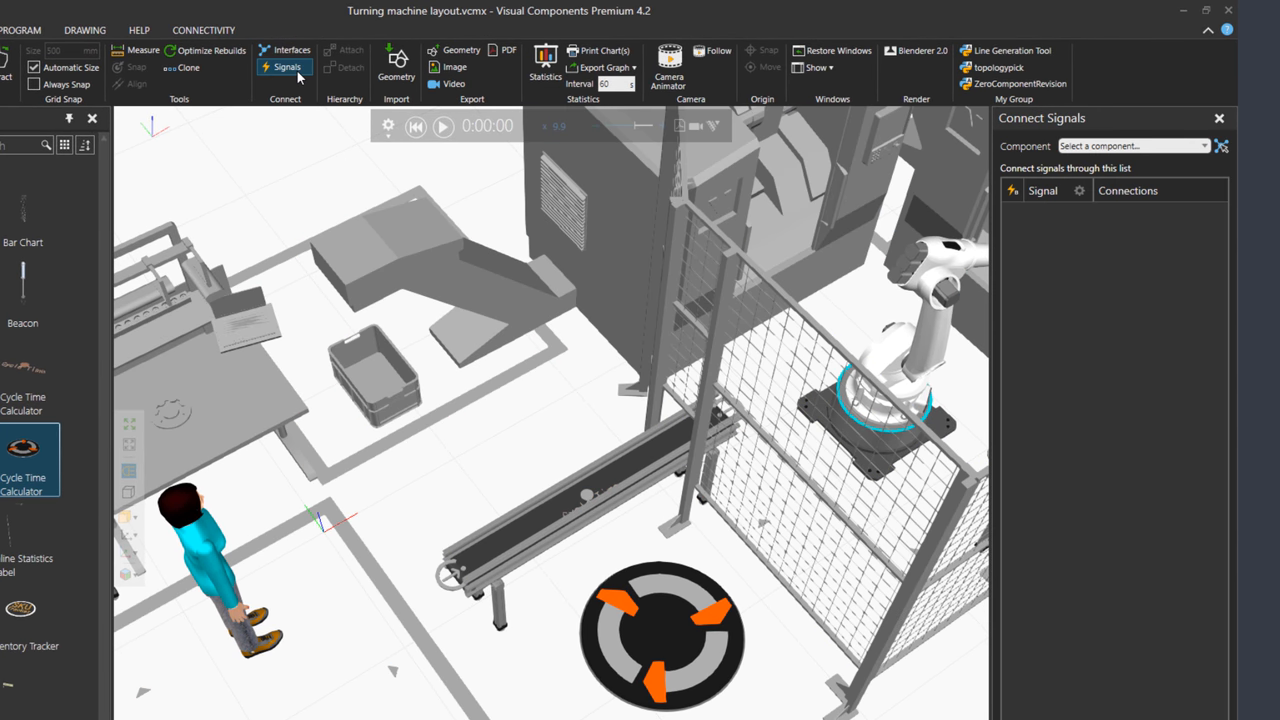
Connect GenericRobot's output signal to the CycleTimeCalculator input
click(904, 370)
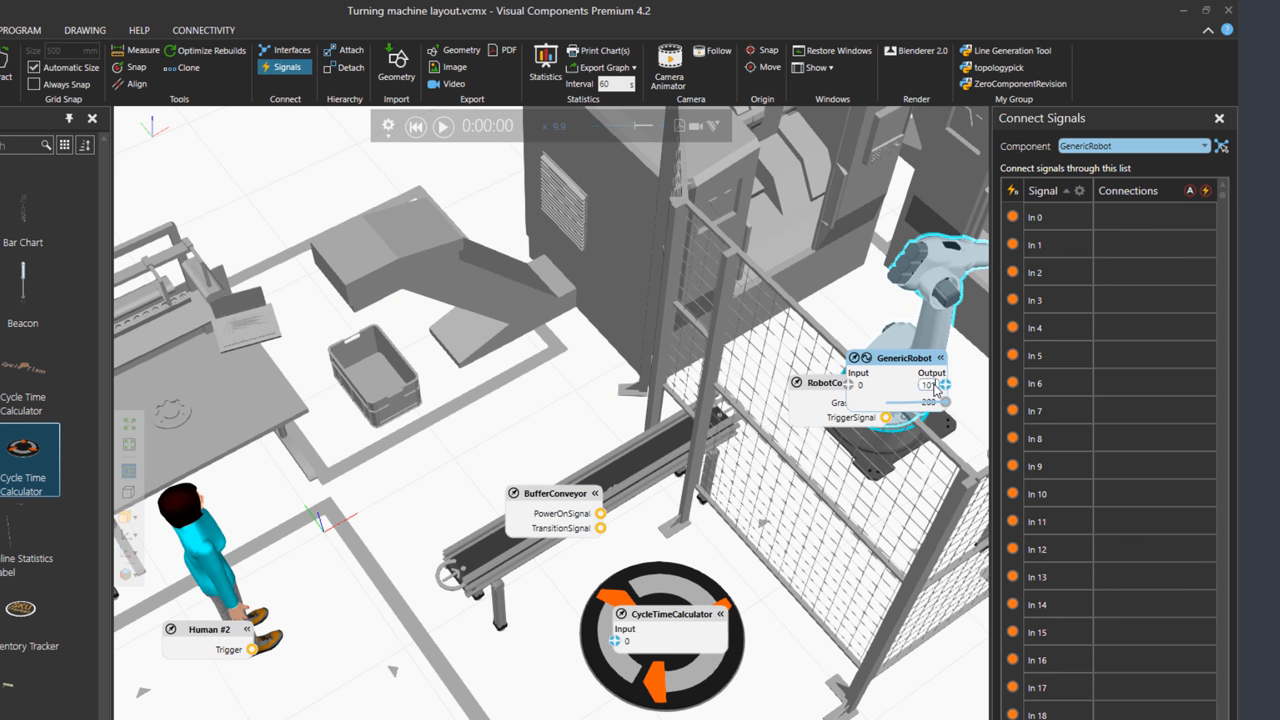
click(924, 384)
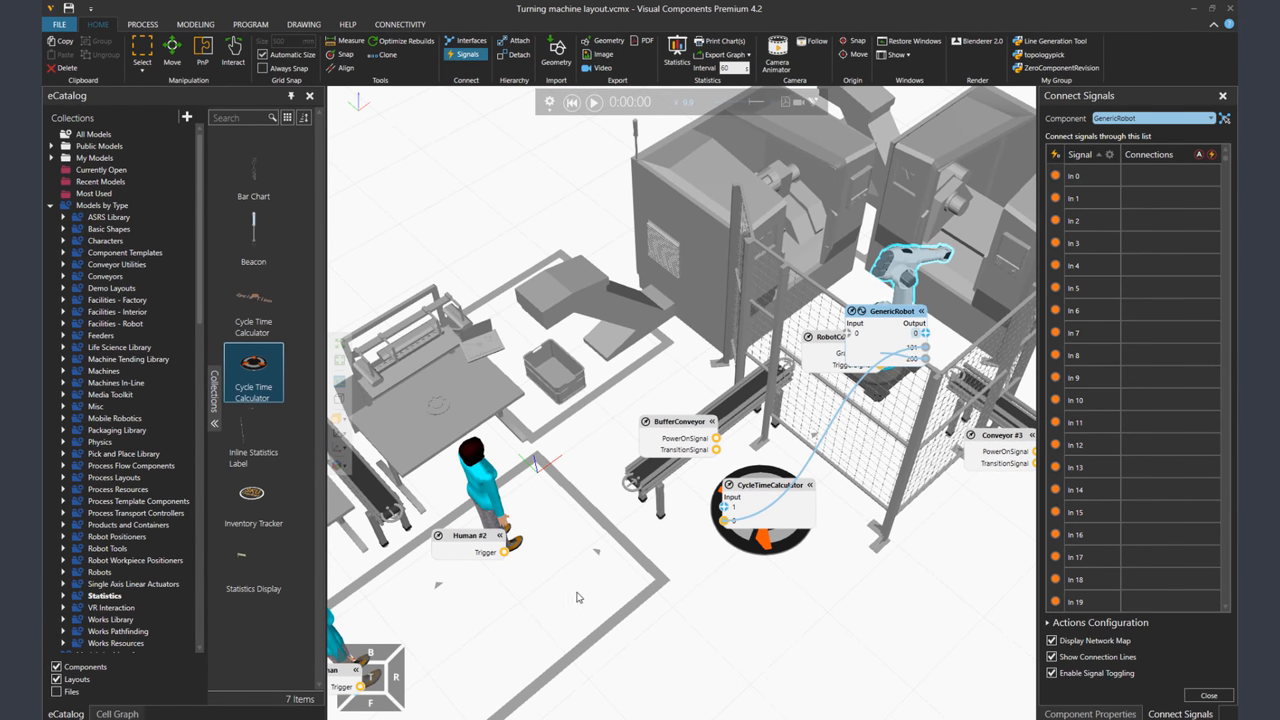
mouse_move(574, 120)
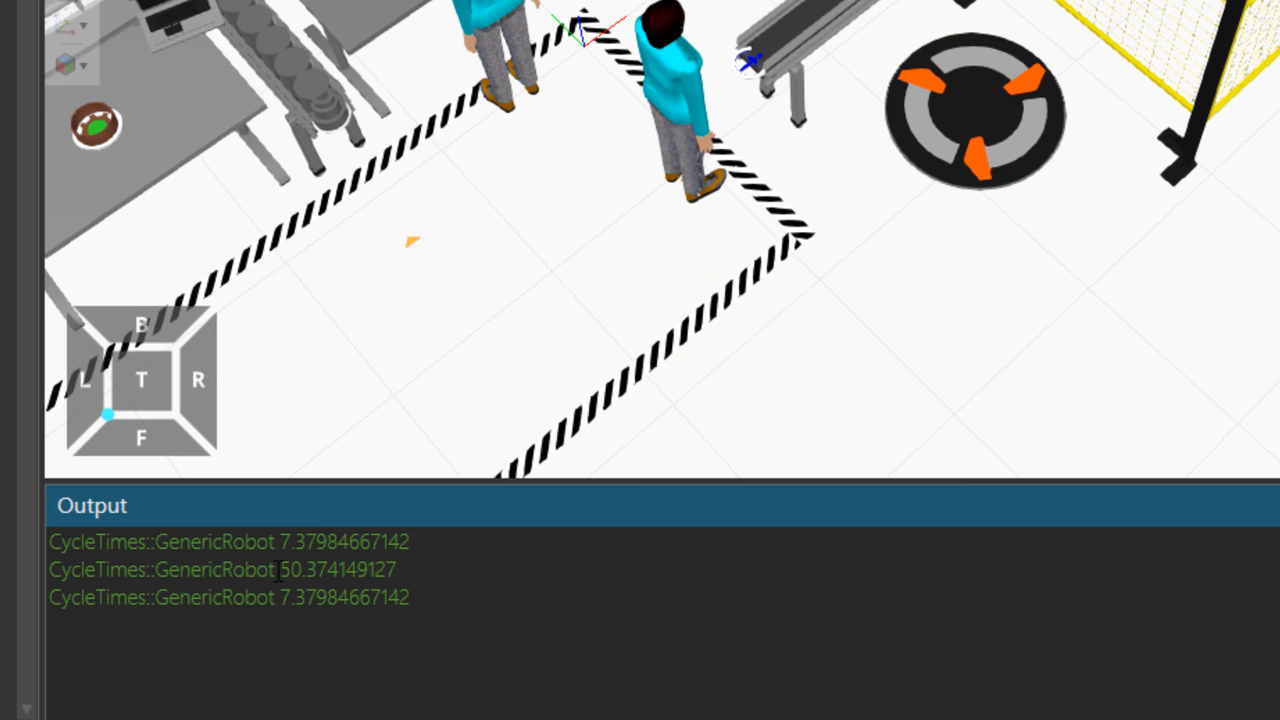
mouse_move(784, 198)
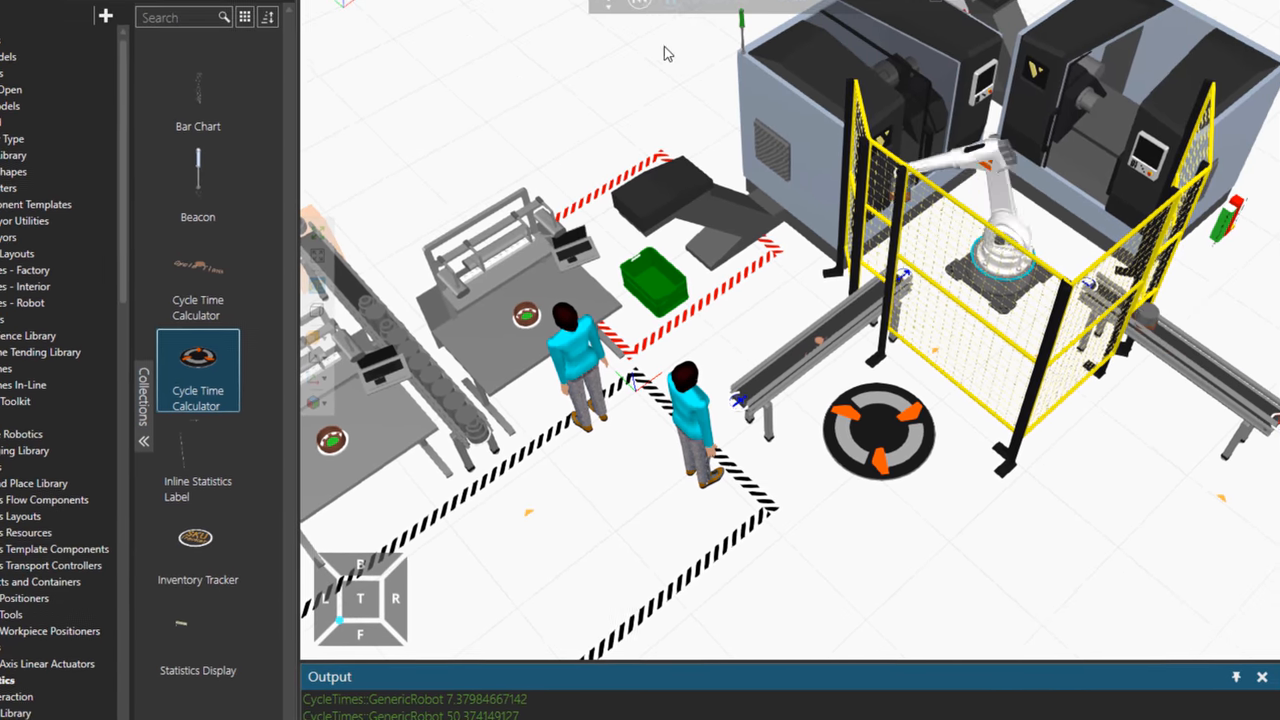
Run the simulation so GenericRobot cycle times (about 7.38 and 50.37 s) appear in the output log
click(668, 8)
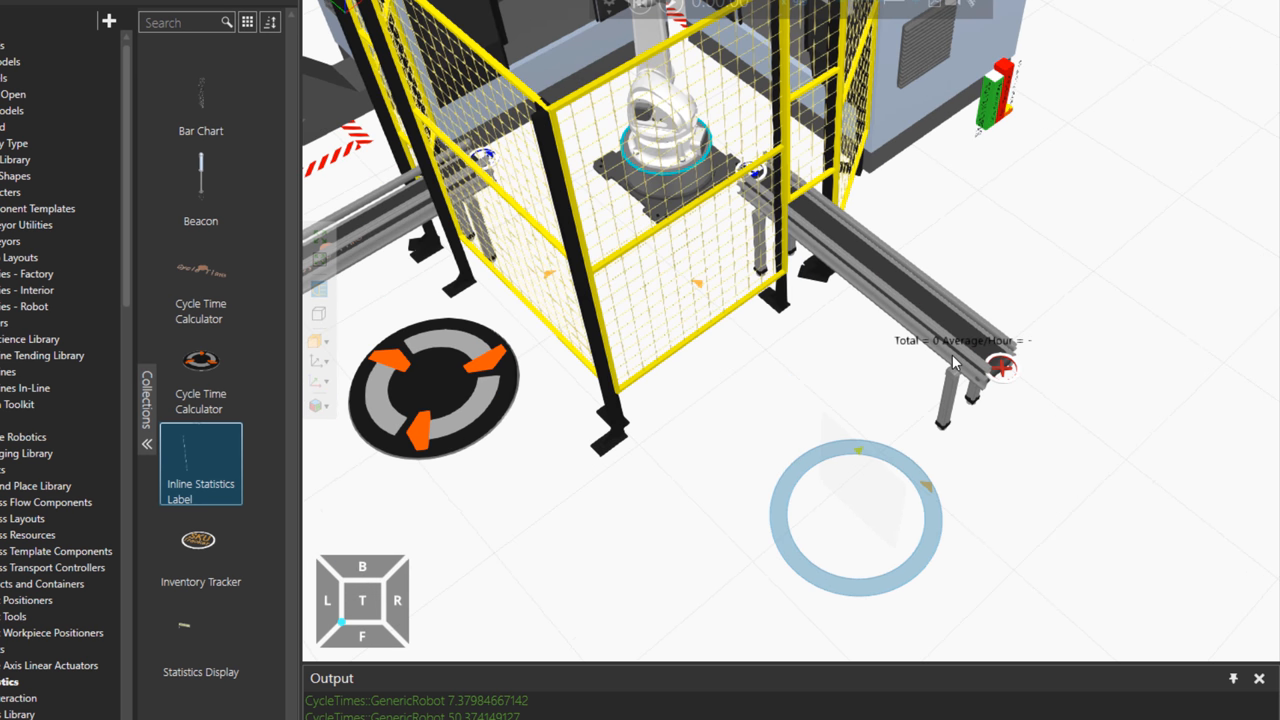
Place the Inline Statistics Label at the end of the outfeed conveyor
click(320, 342)
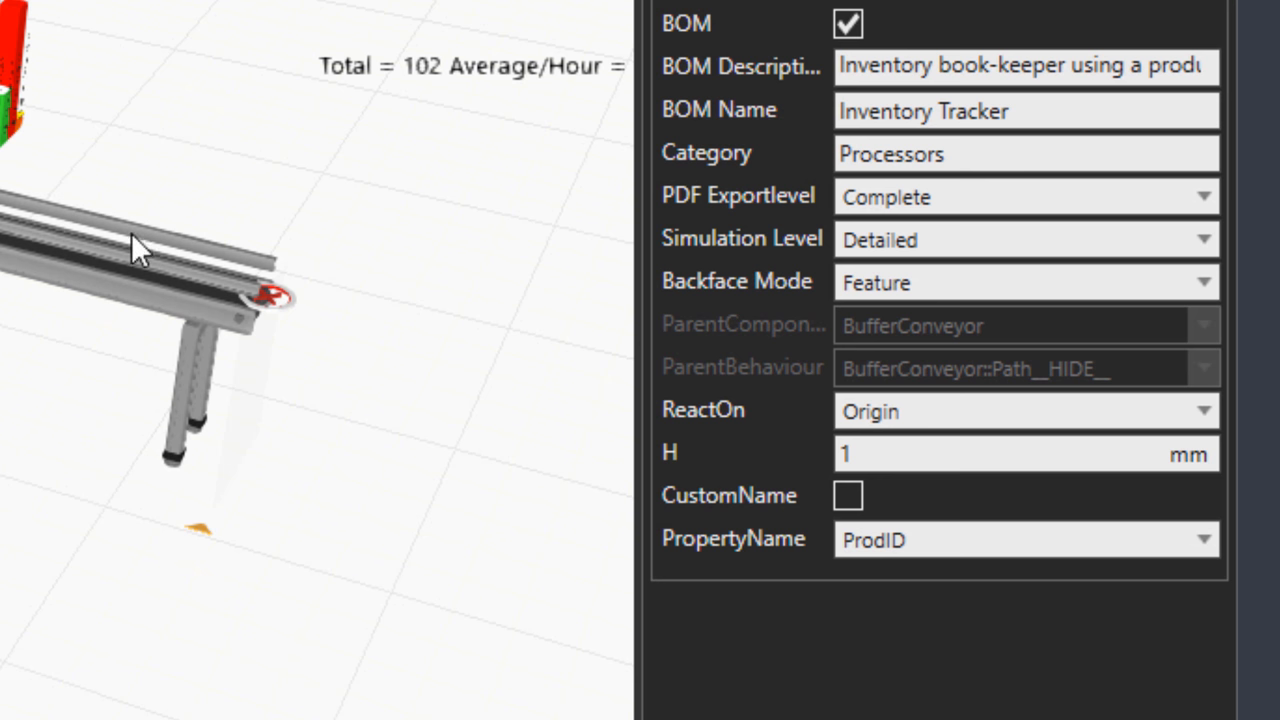
Set the Inventory Tracker's PropertyName to Name so parts are counted by name
click(1204, 540)
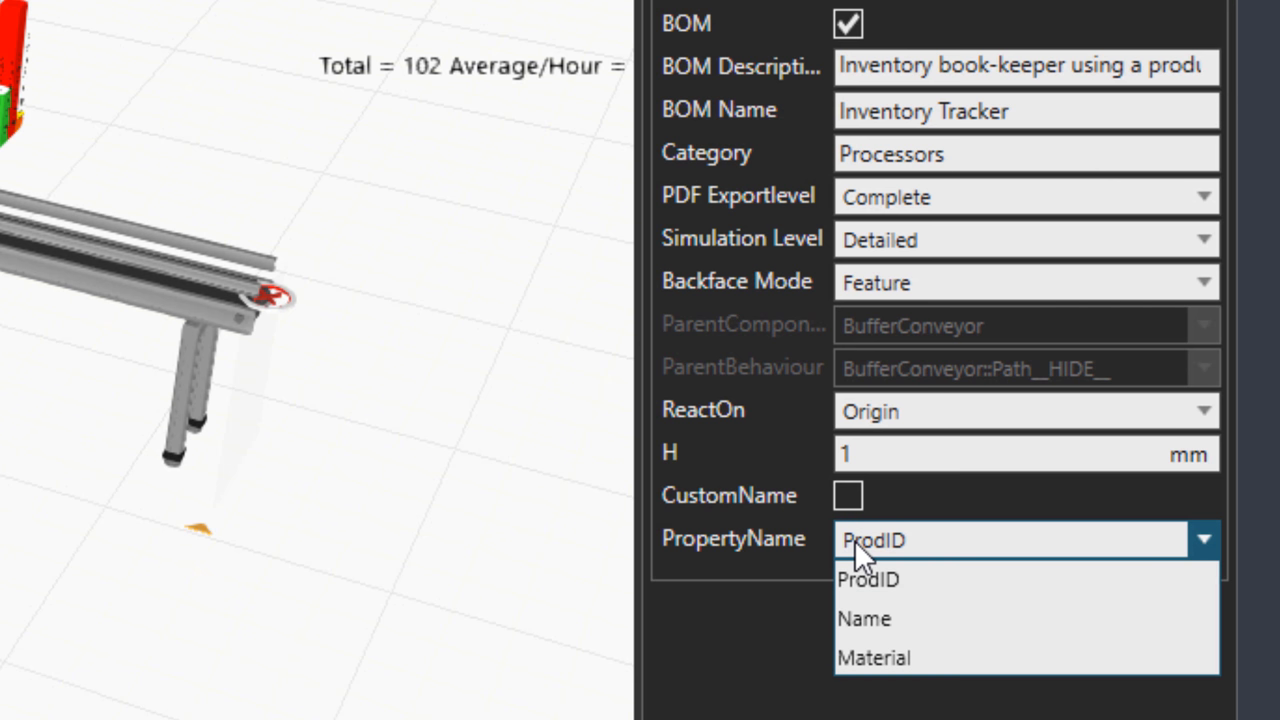
mouse_move(960, 618)
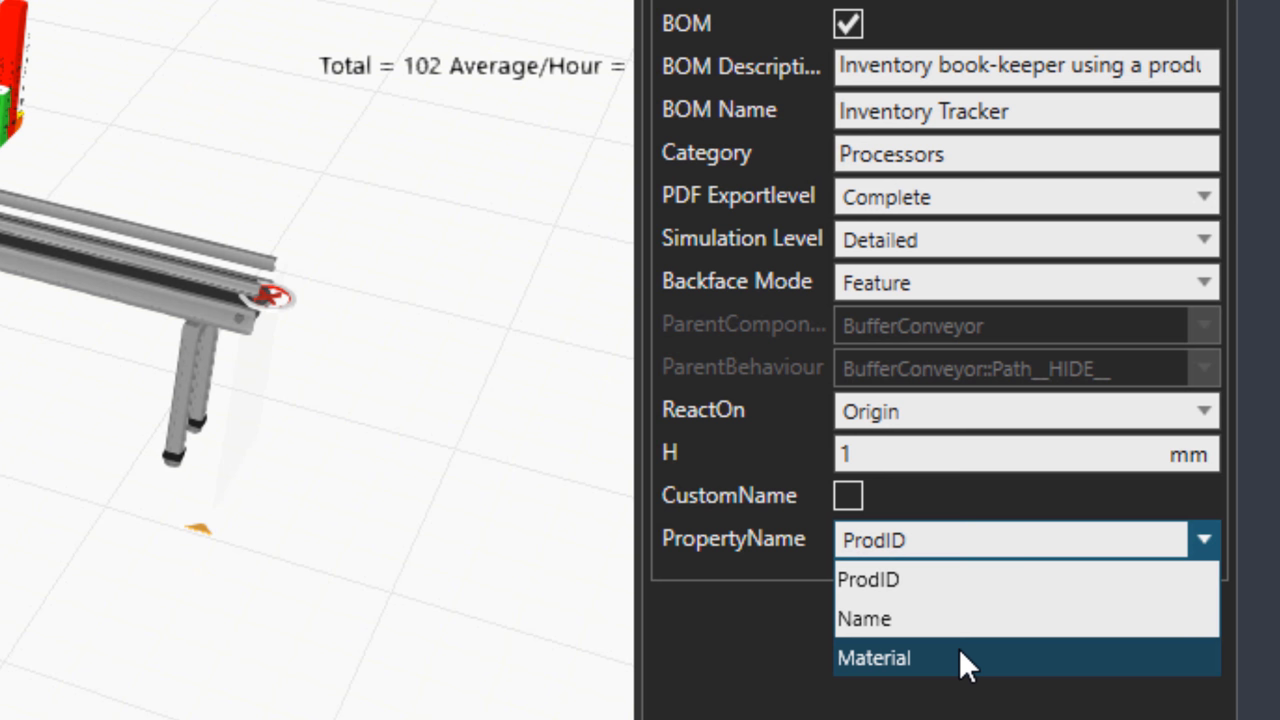
mouse_move(960, 618)
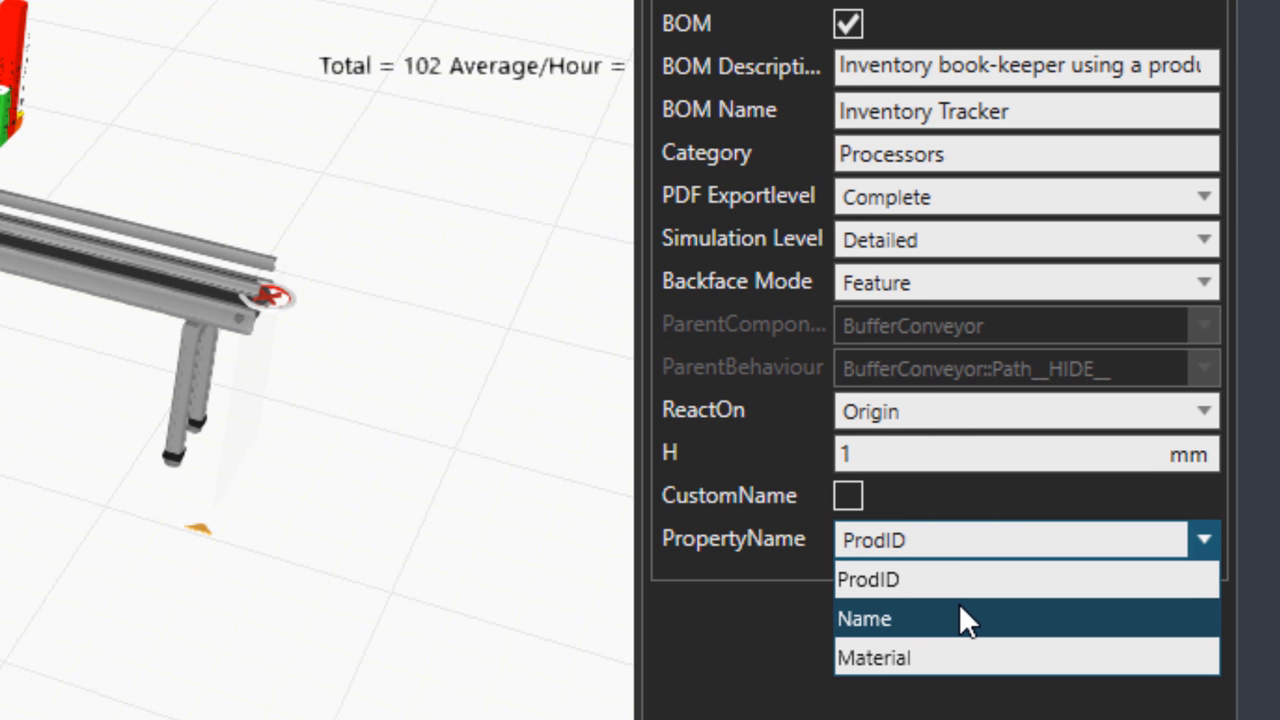
click(864, 618)
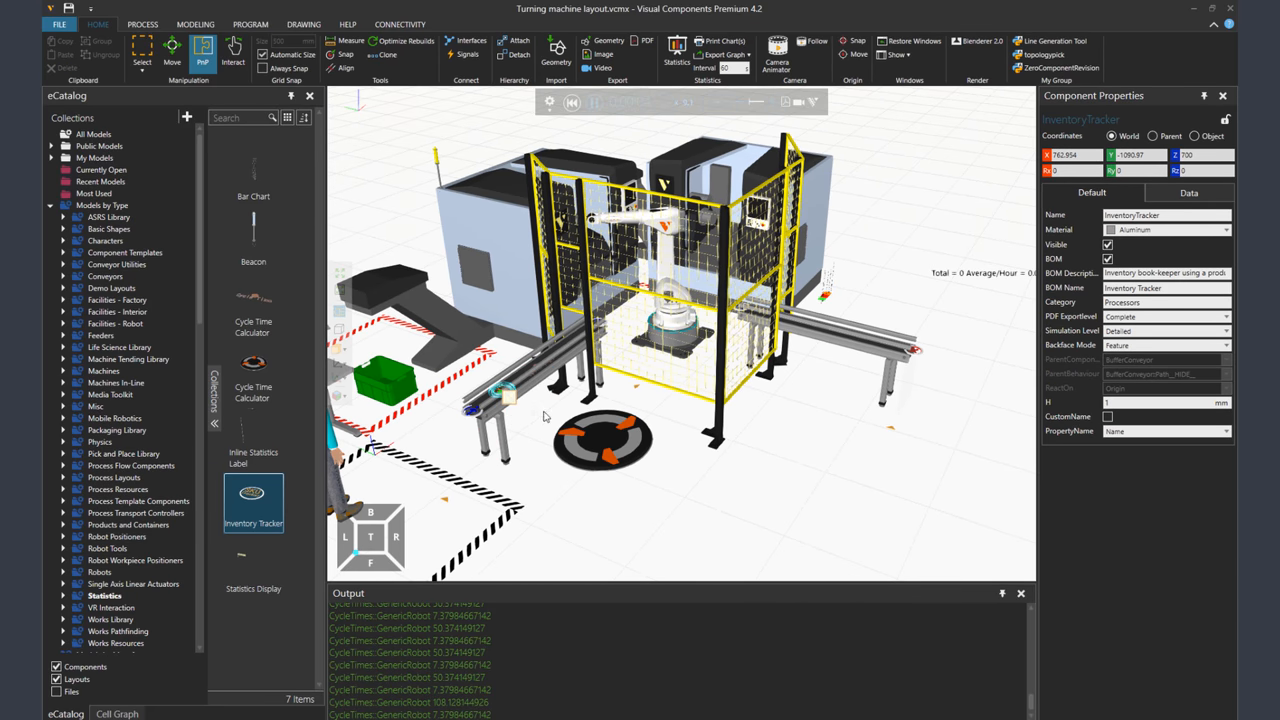
mouse_move(528, 400)
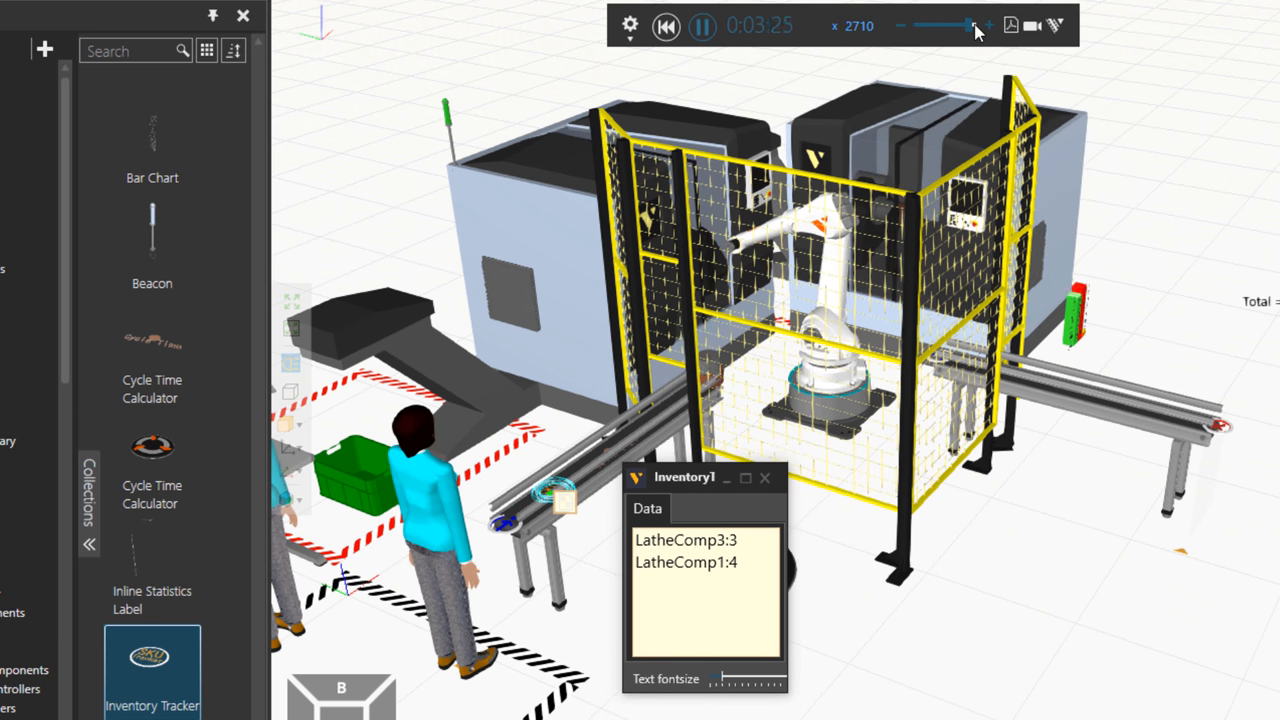
Run the simulation at increased speed to accumulate LatheComp1 and LatheComp3 counts
click(988, 26)
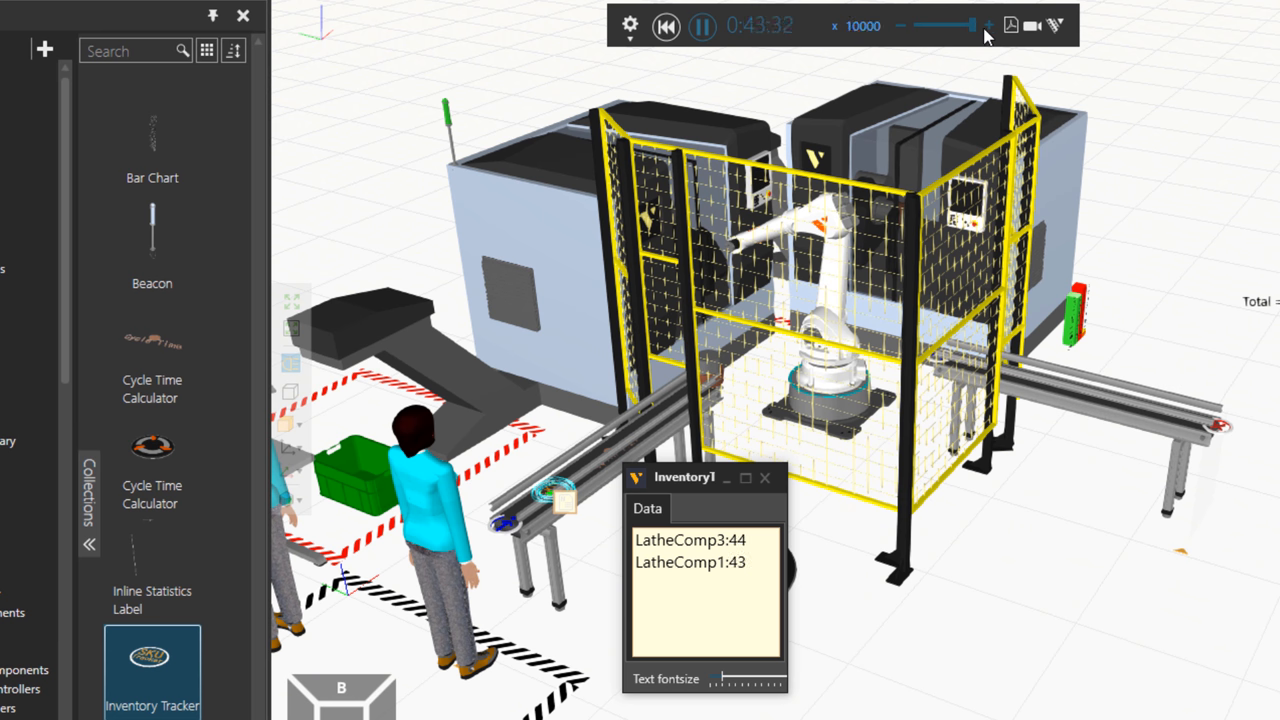
drag(976, 24, 944, 24)
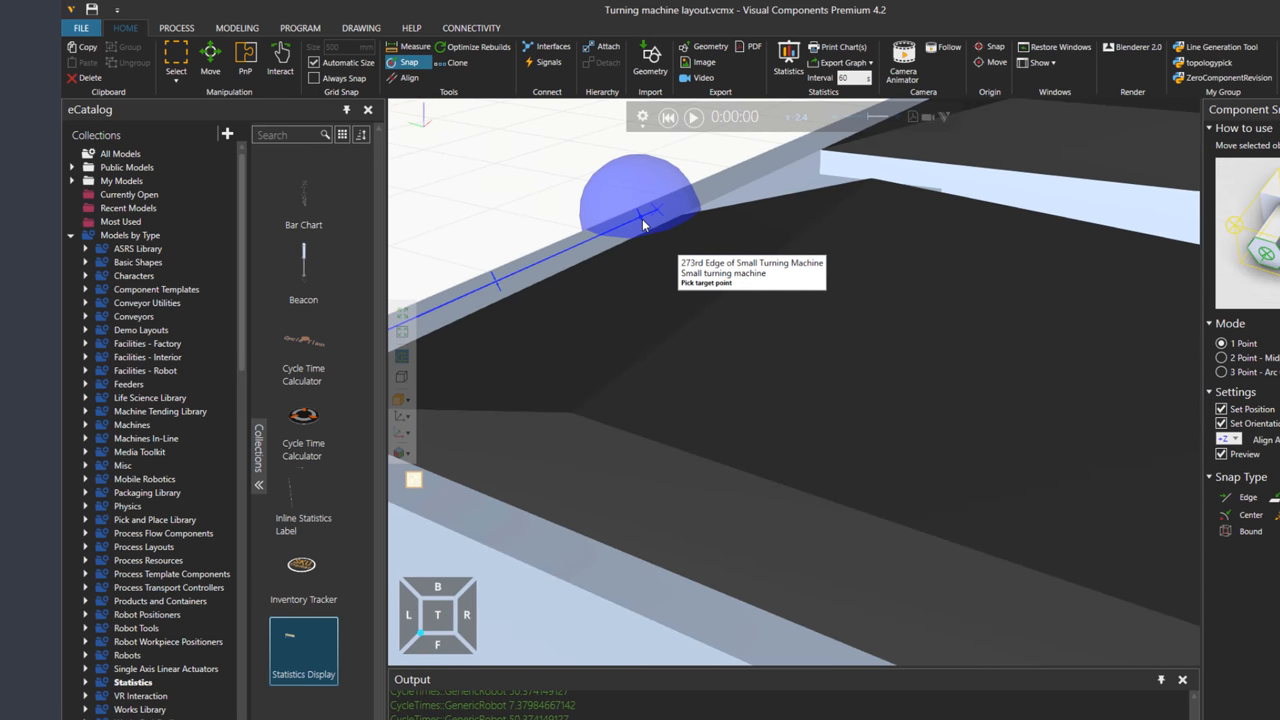
mouse_move(698, 204)
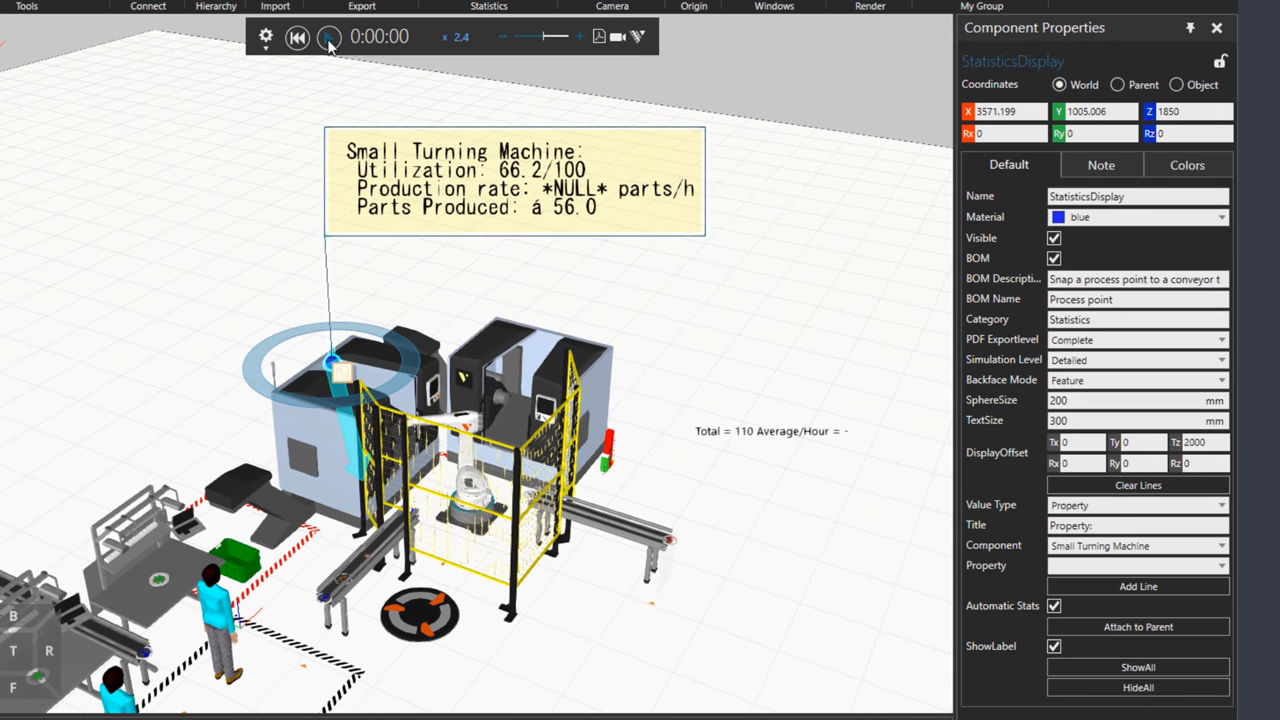
Reset and replay the simulation, raising then lowering speed, to populate the Statistics Display
click(328, 36)
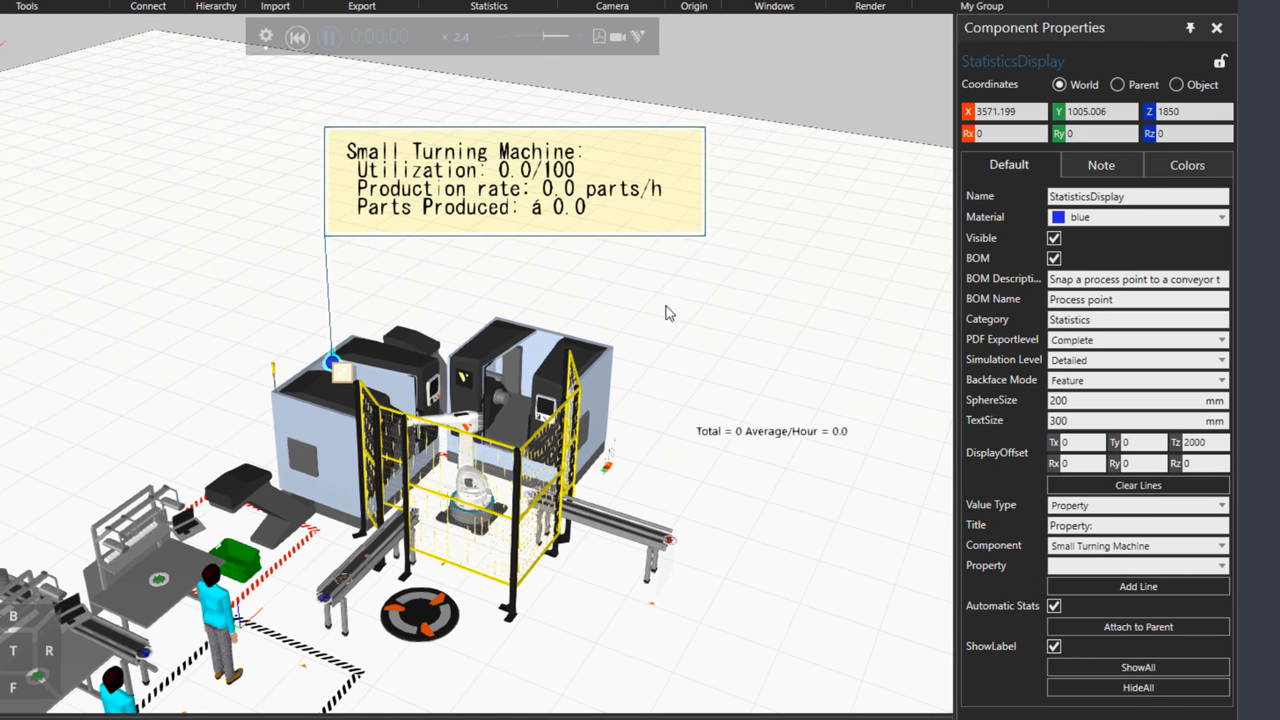
click(328, 36)
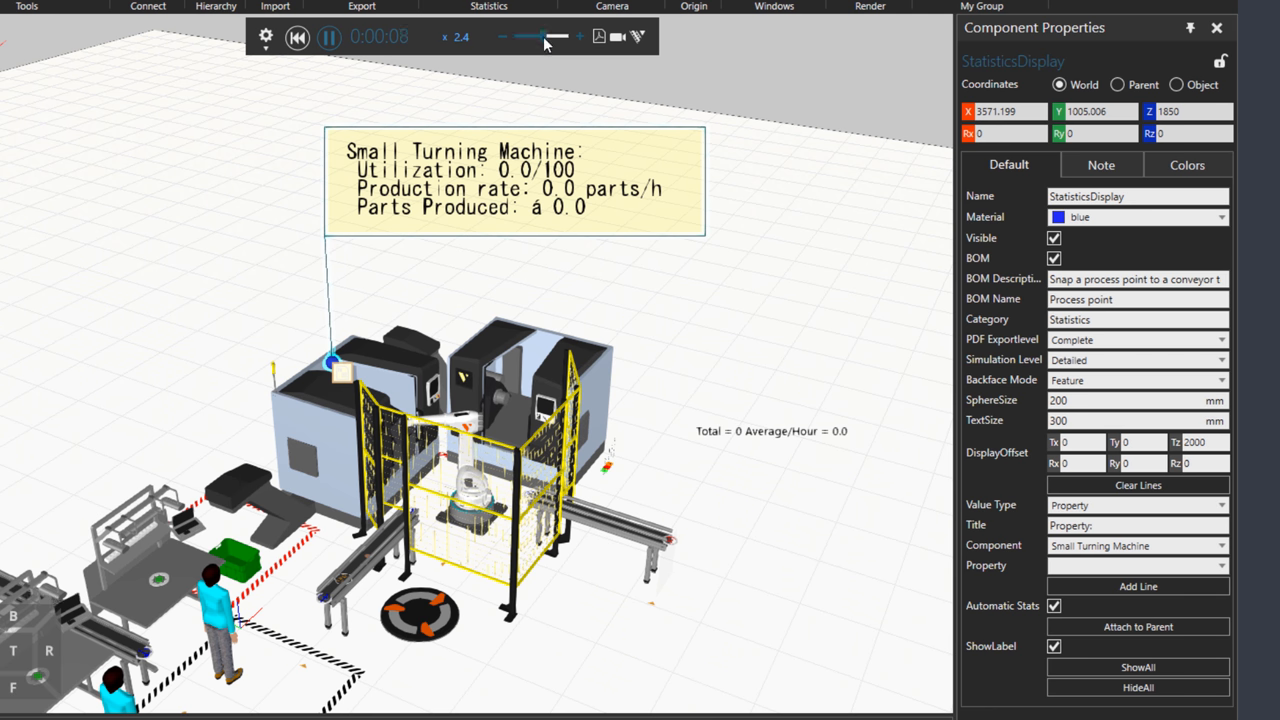
drag(540, 36, 576, 36)
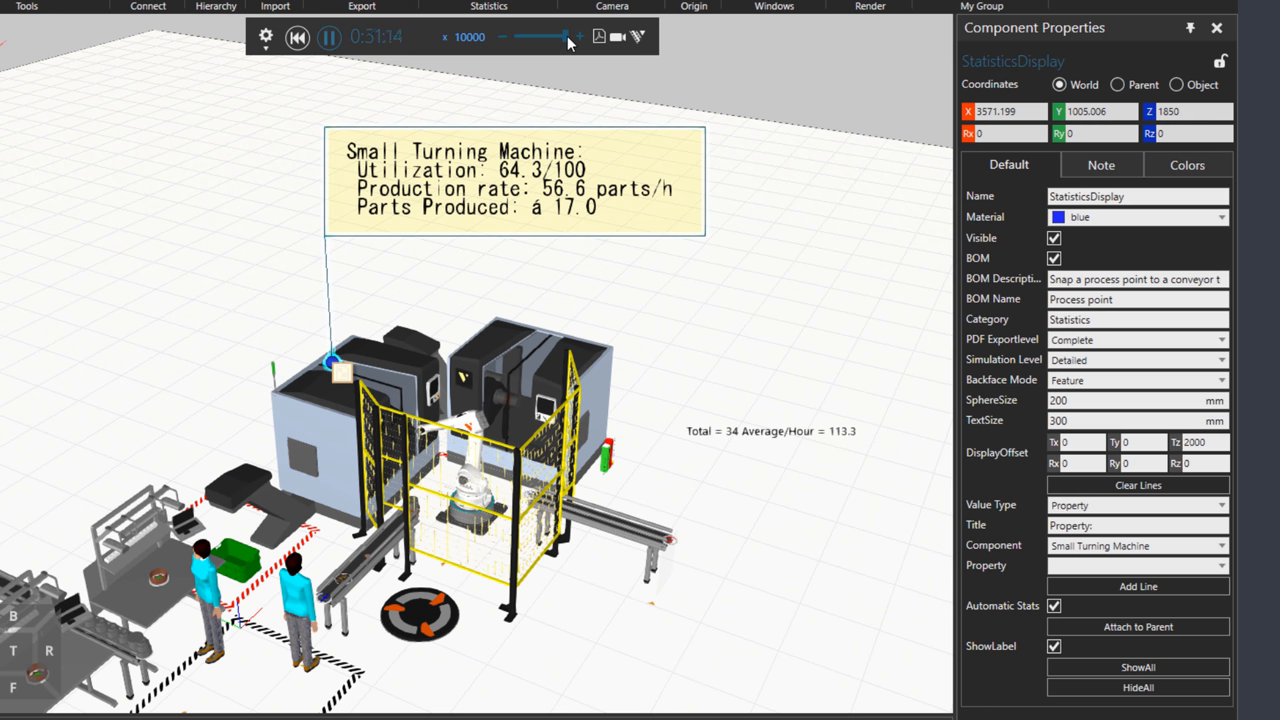
drag(568, 36, 538, 36)
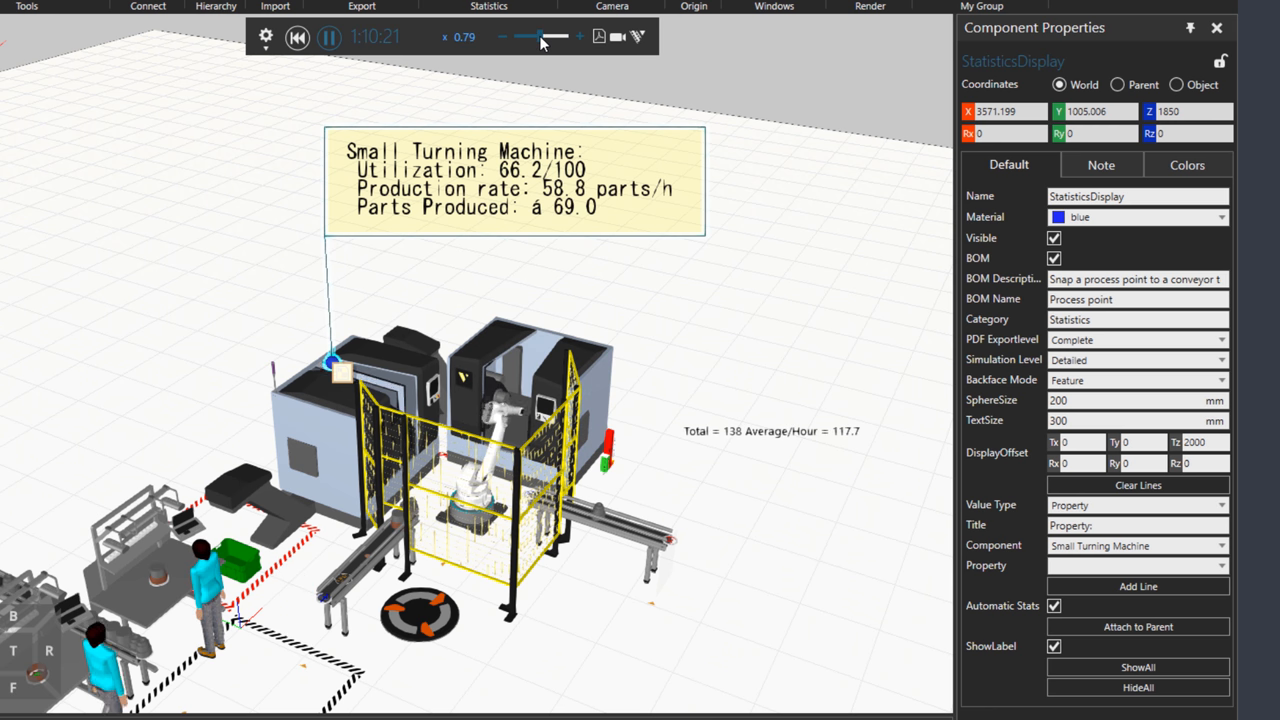